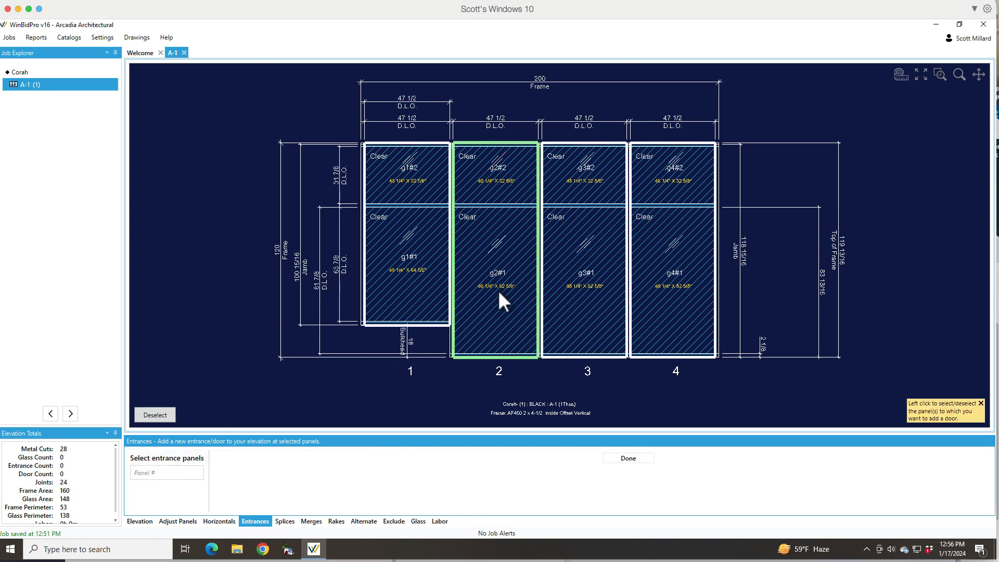
Pick panel 3 in the A-1 elevation drawing as the panel for the new entrance.
click(582, 301)
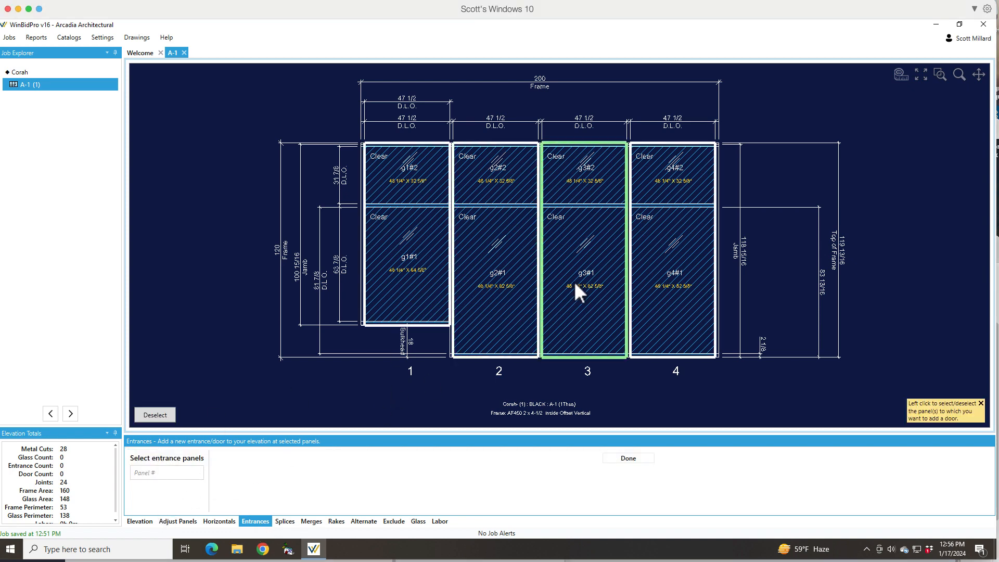
click(582, 285)
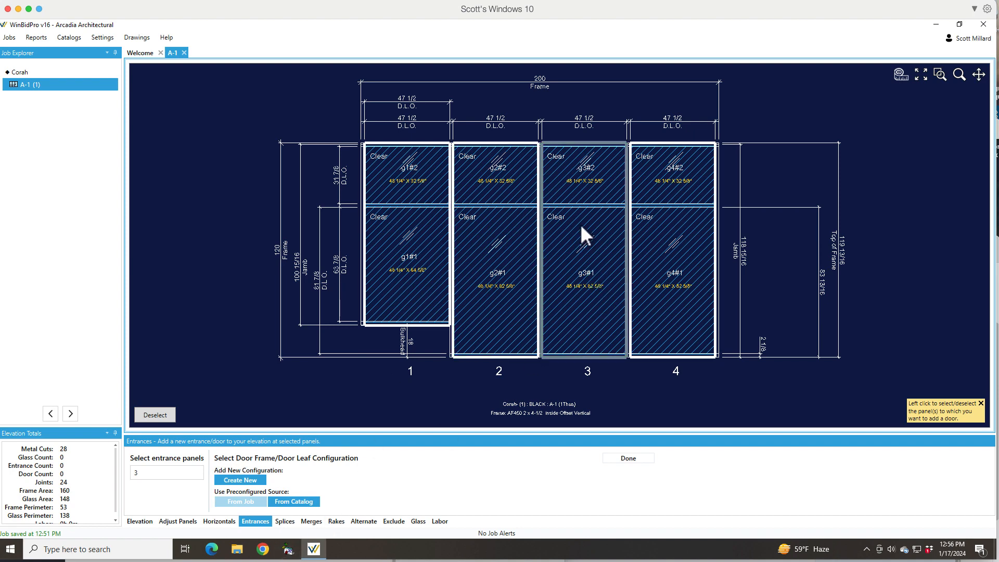
click(669, 187)
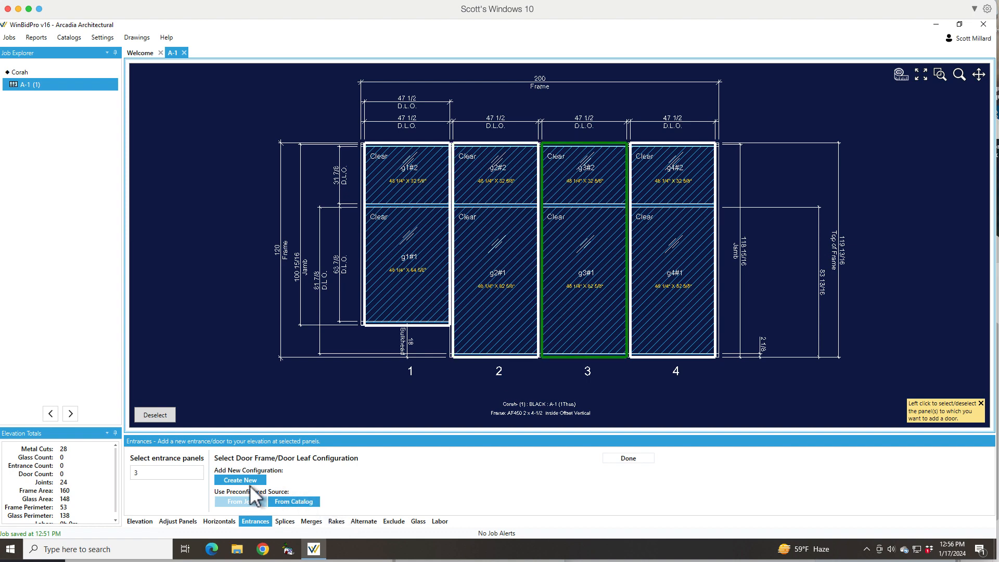
Create a new entrance configuration for panel 3 and describe it as 'Test Entrance'.
click(240, 480)
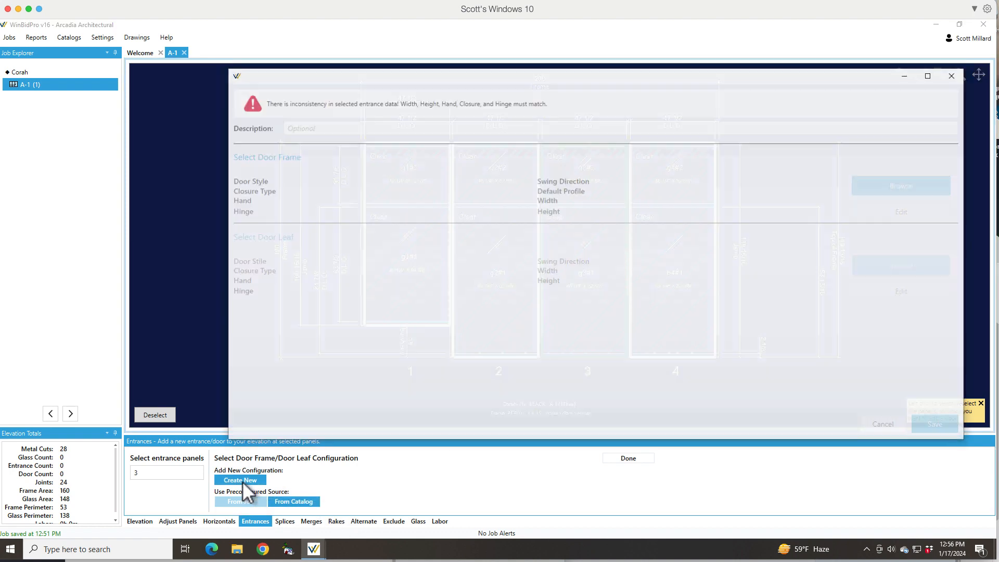
click(239, 480)
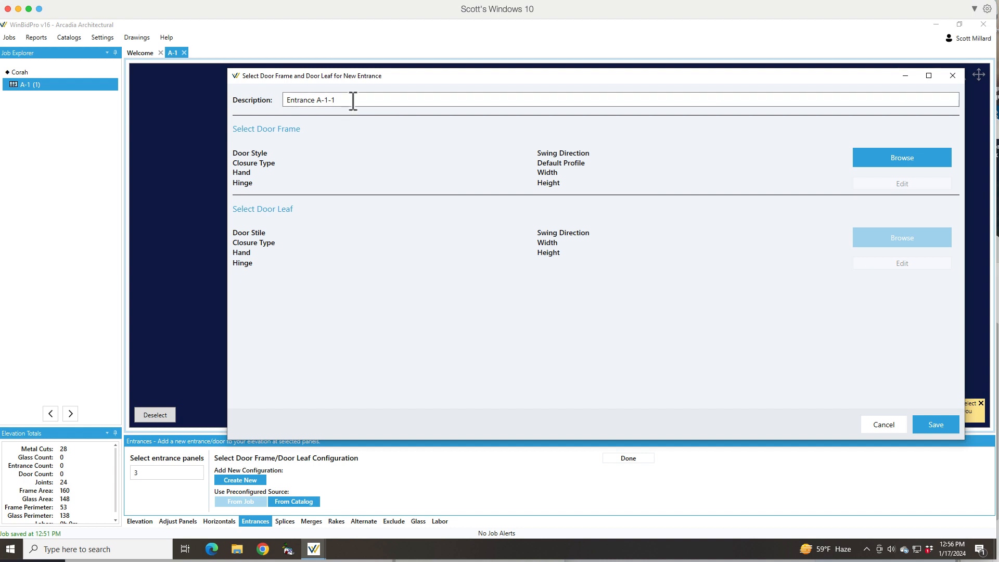
mouse_move(258, 93)
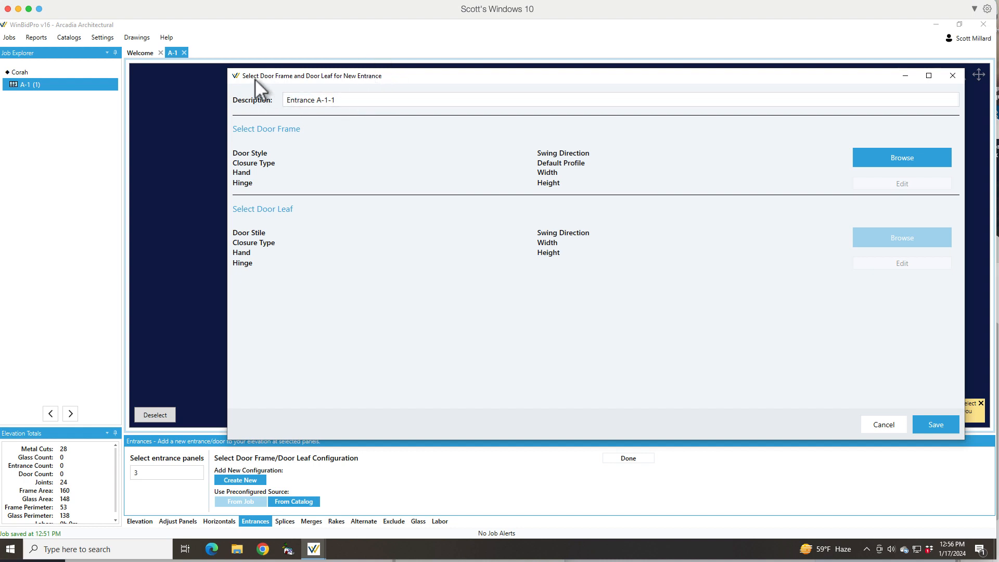
mouse_move(348, 106)
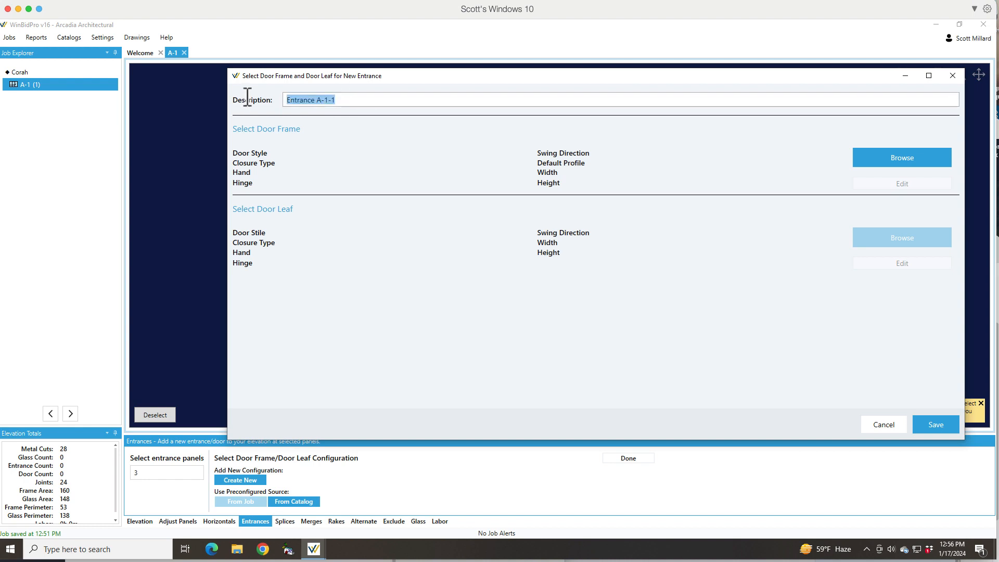
mouse_move(379, 219)
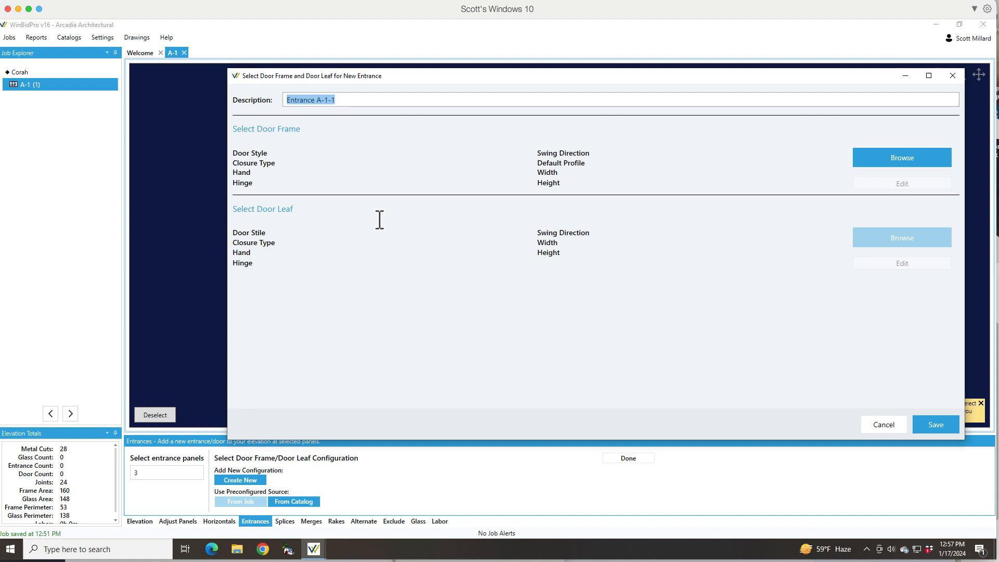
text(Test)
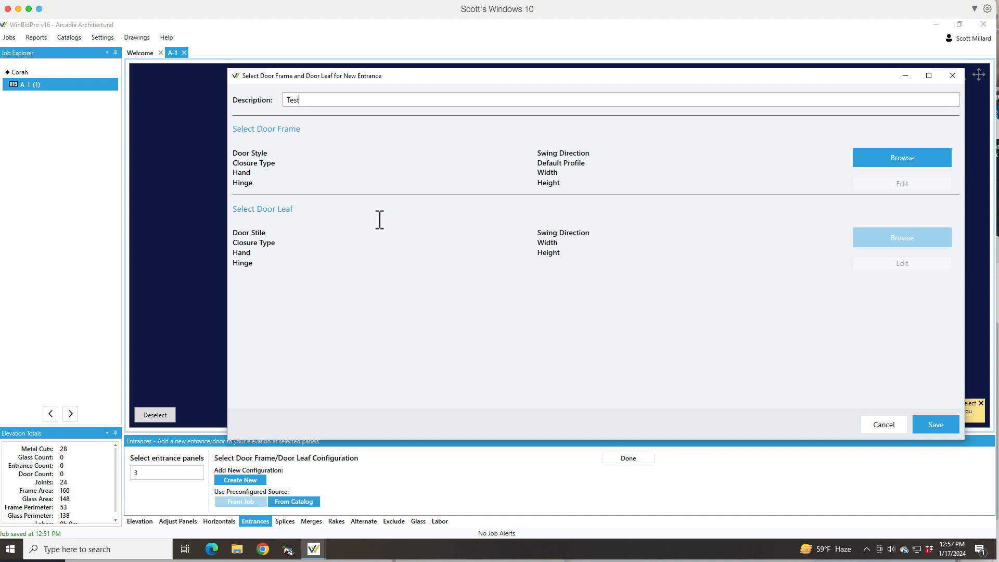
text(Entrance)
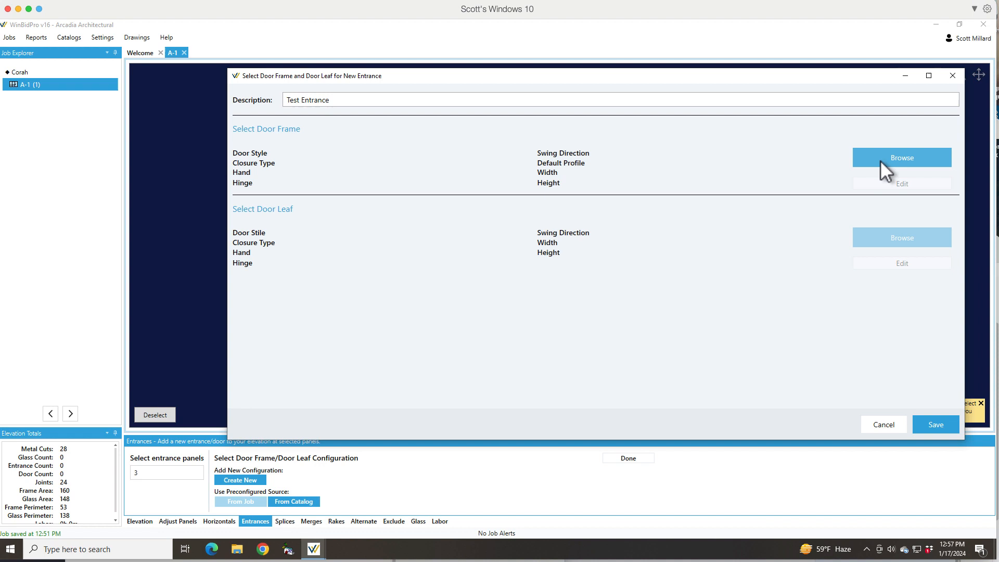
Choose the 36-inch right-hand AF450-APOS offset pivot transom frame as the door frame.
click(901, 157)
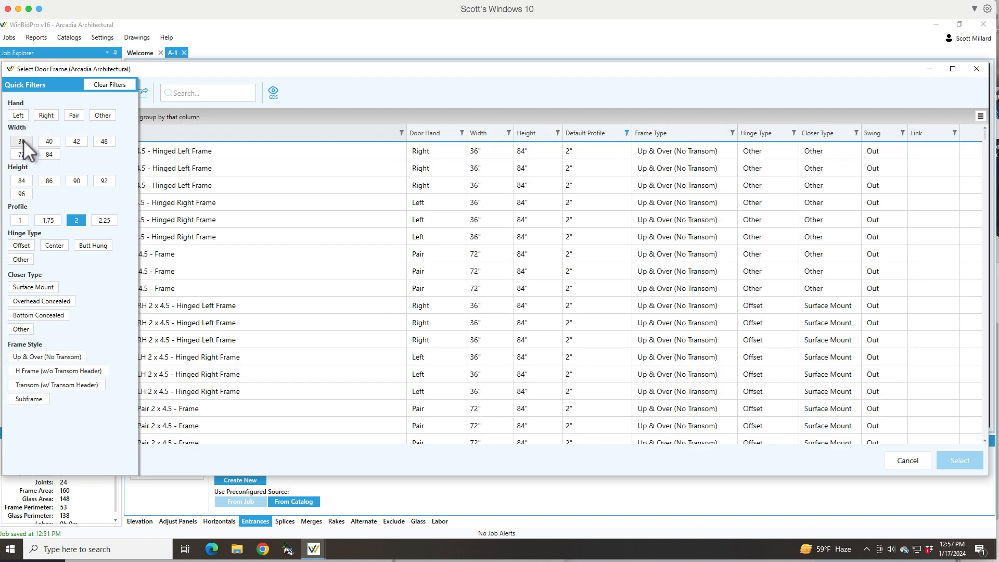
click(21, 142)
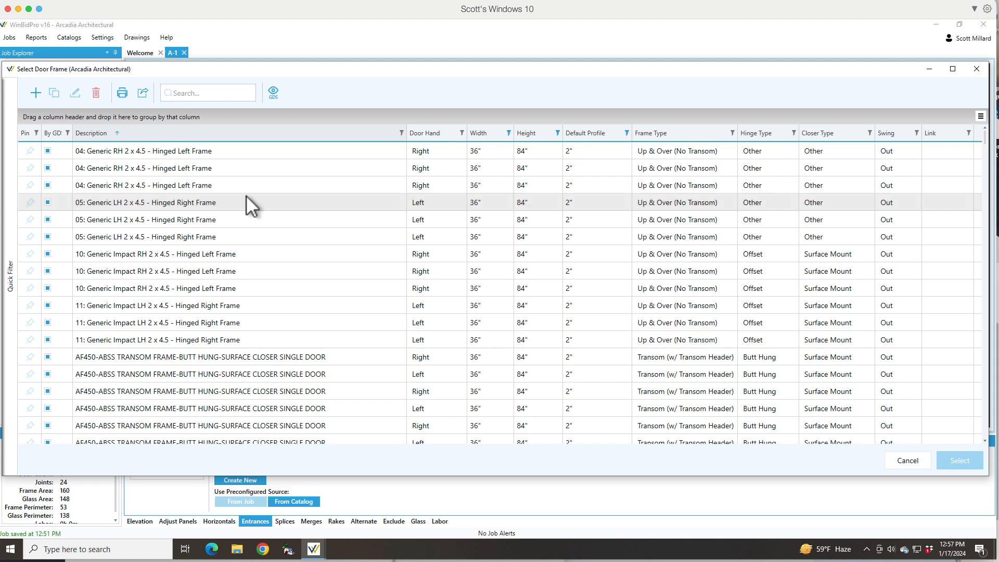
scroll(down, 3)
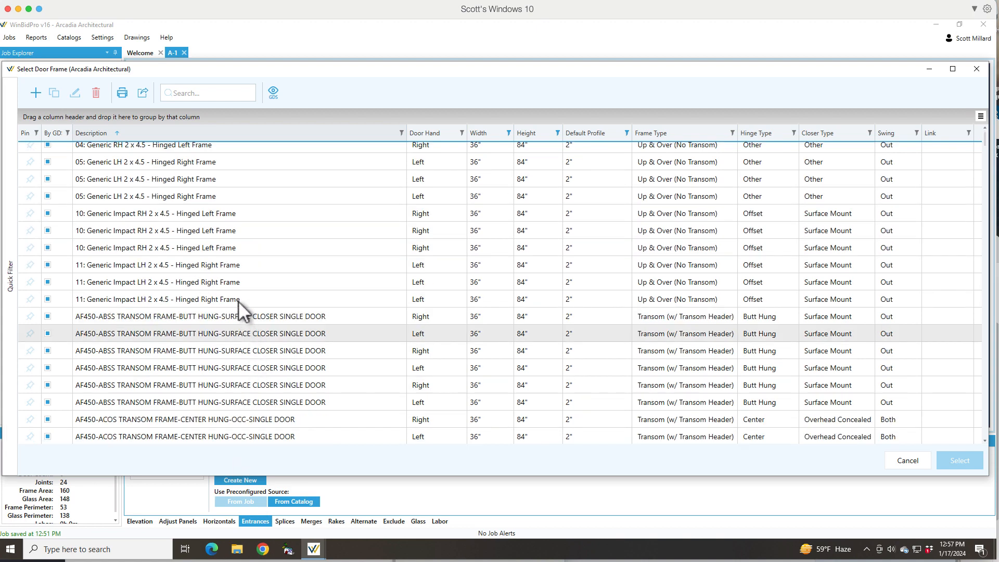
scroll(down, 3)
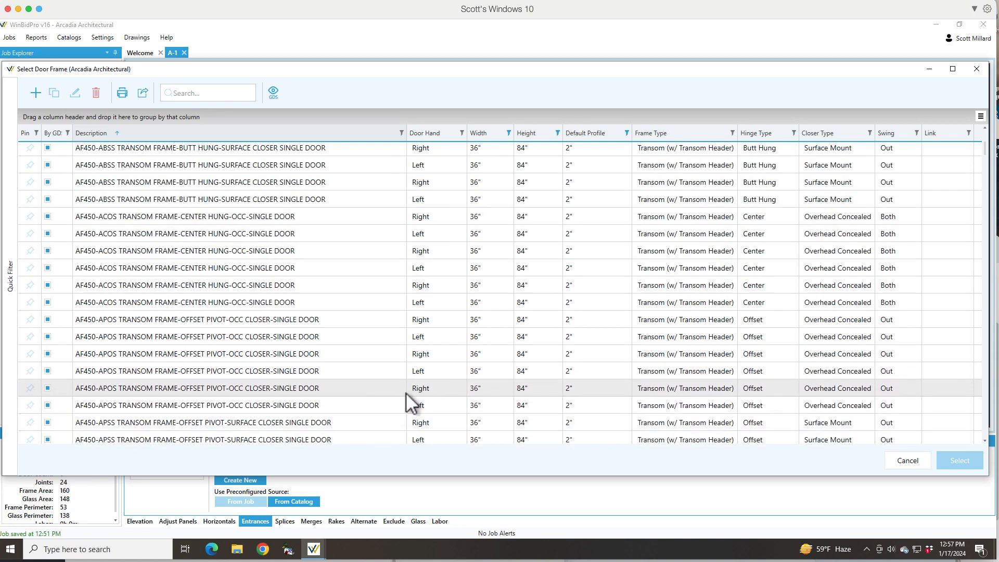
click(196, 387)
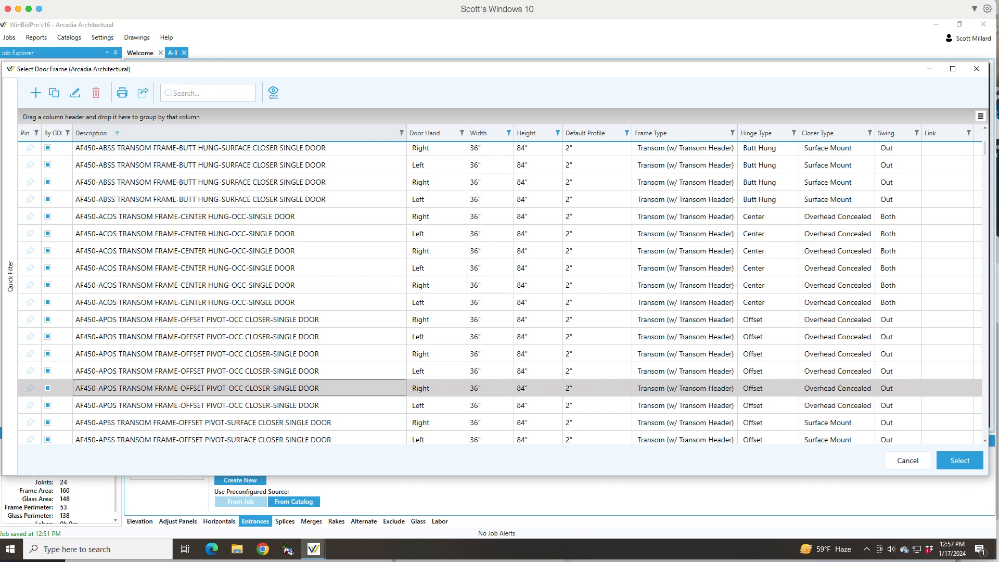
click(959, 460)
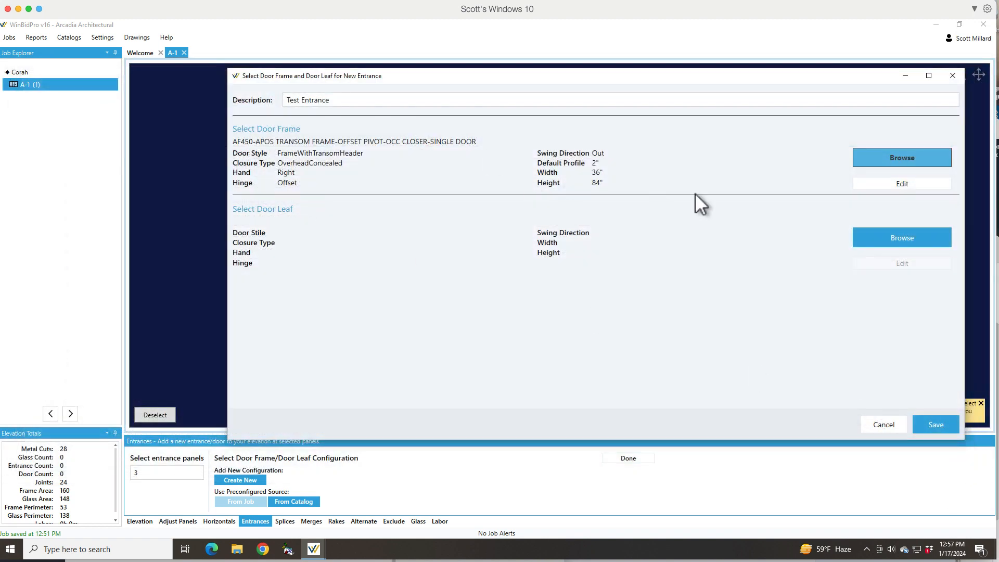
Choose a medium stile 36 x 84 offset pivot right-hand leaf from the door leaf list.
click(901, 237)
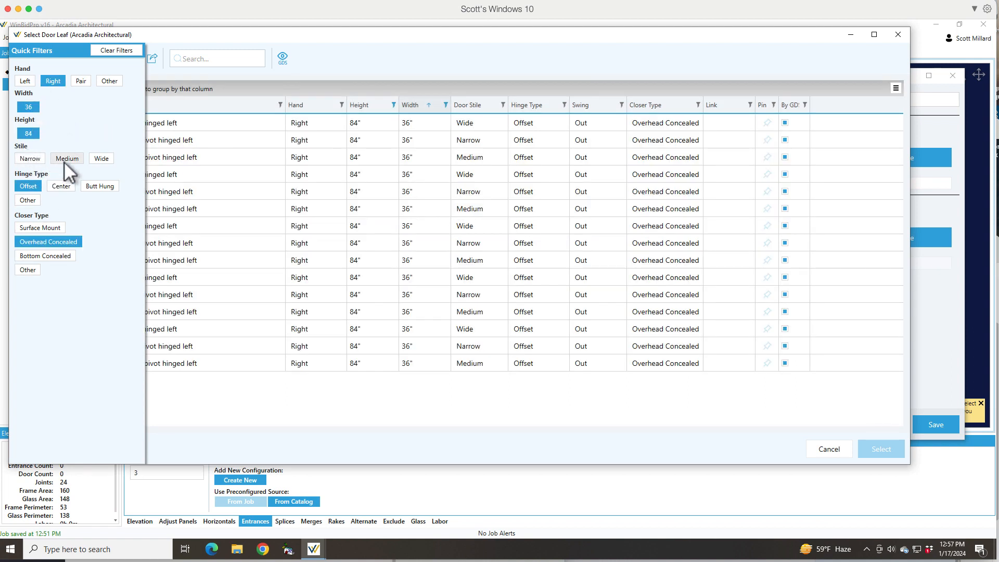
click(66, 158)
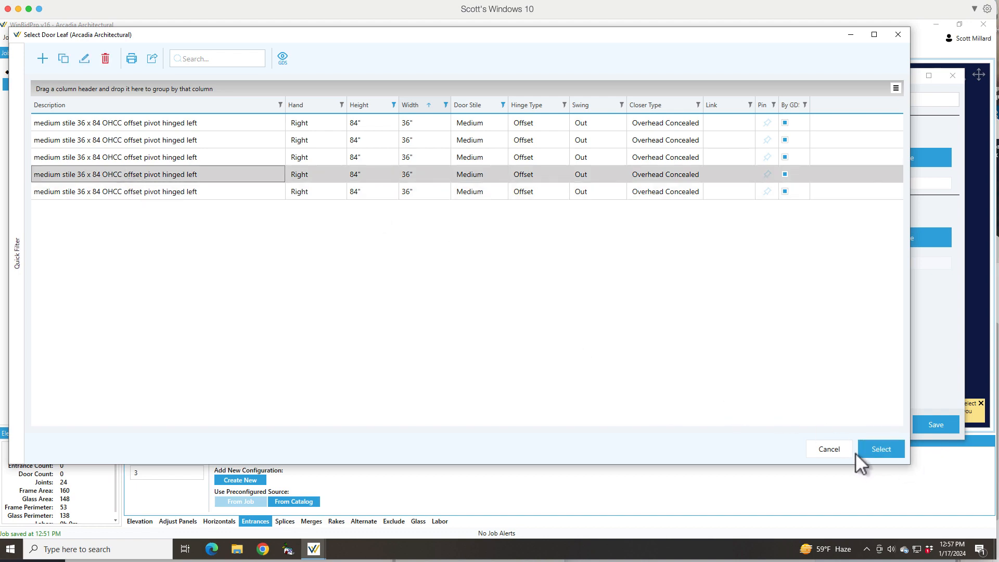
click(880, 449)
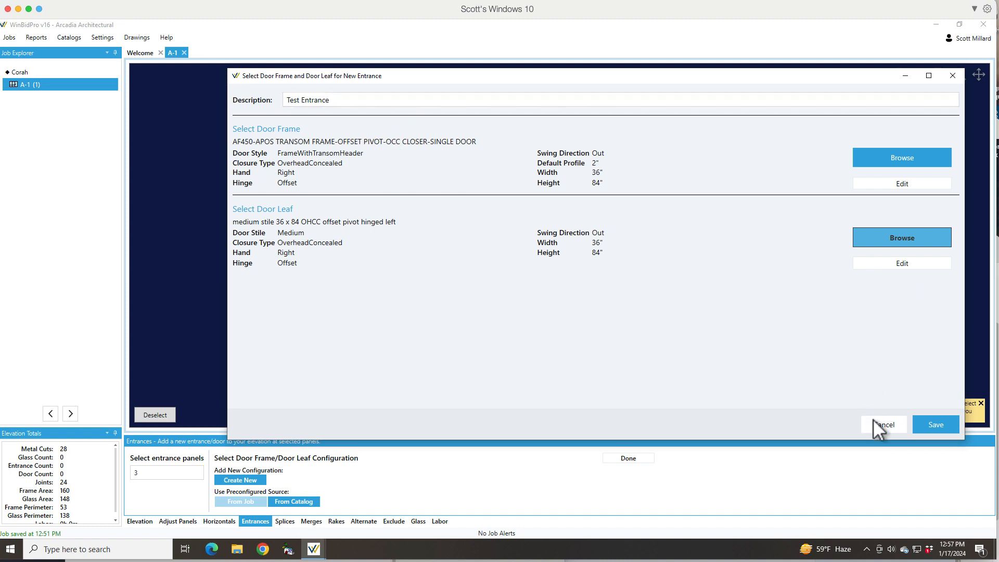
Save Test Entrance into panel 3 so the door is drawn in elevation A-1.
click(935, 424)
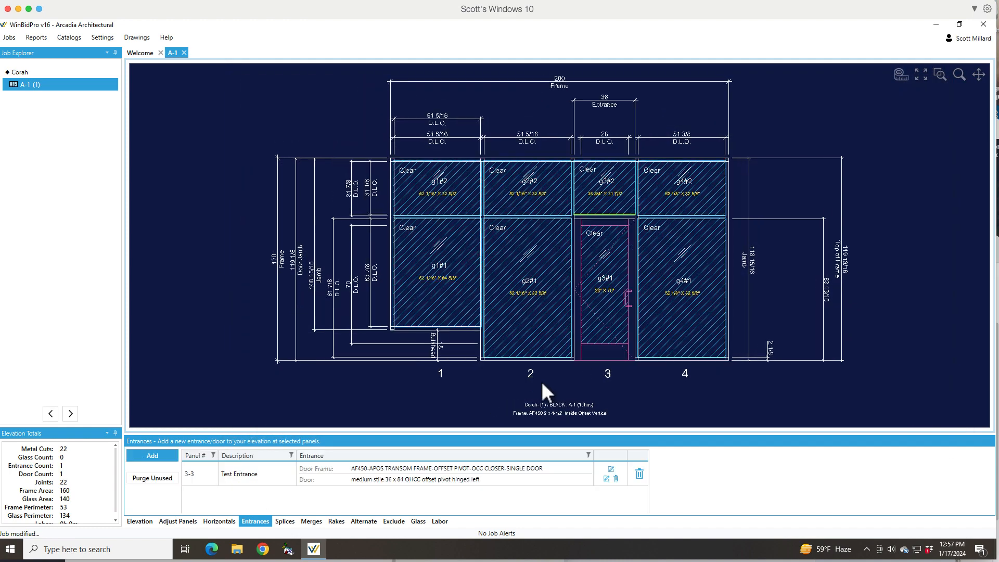
mouse_move(581, 380)
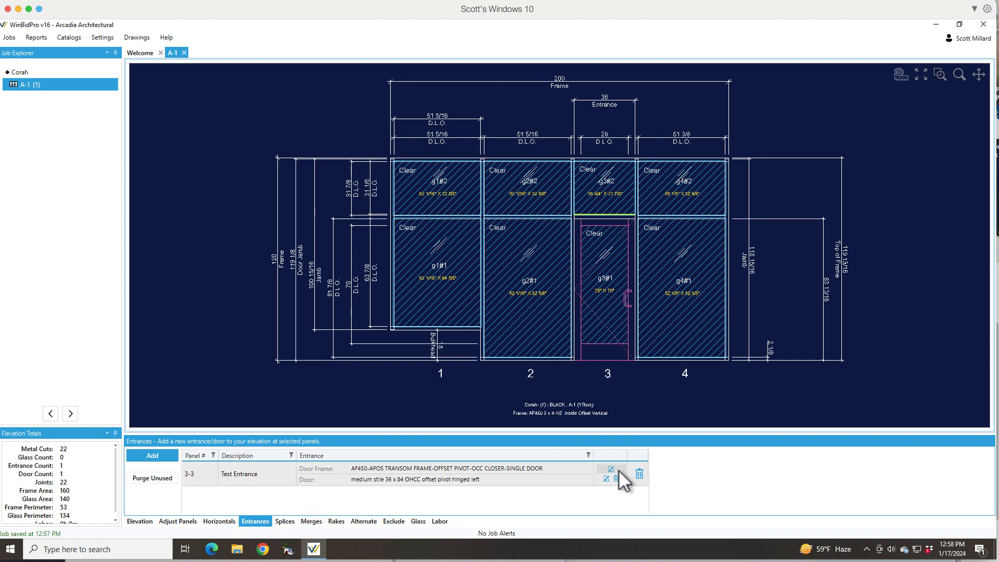
Edit the door frame properties and prefix its description with 'Custom 38x88'.
click(609, 468)
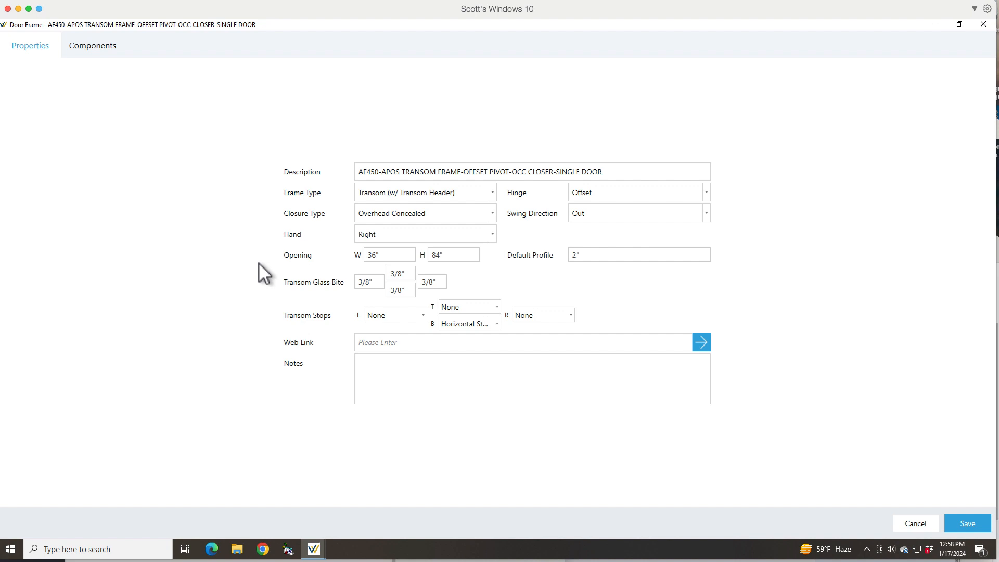
mouse_move(386, 279)
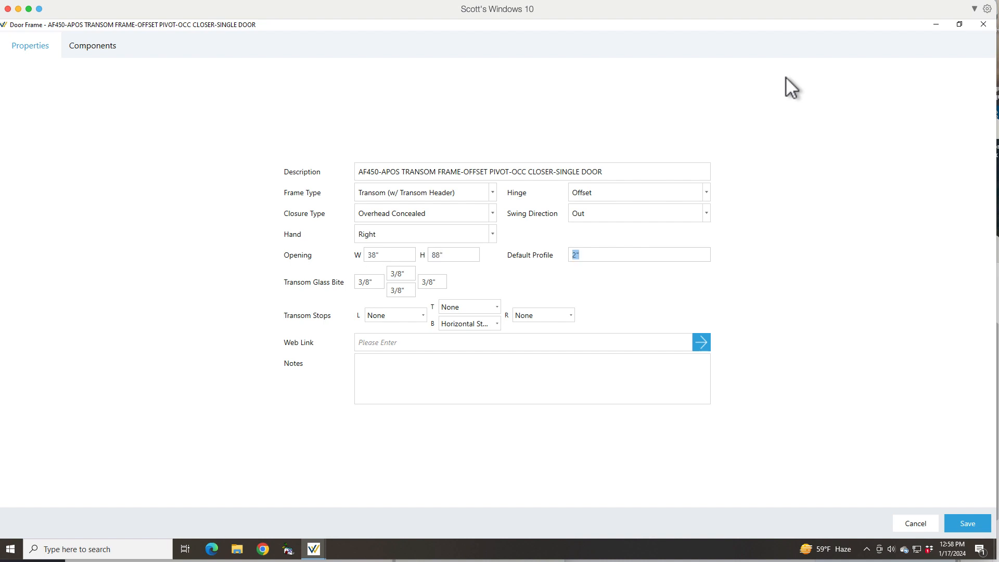
click(393, 253)
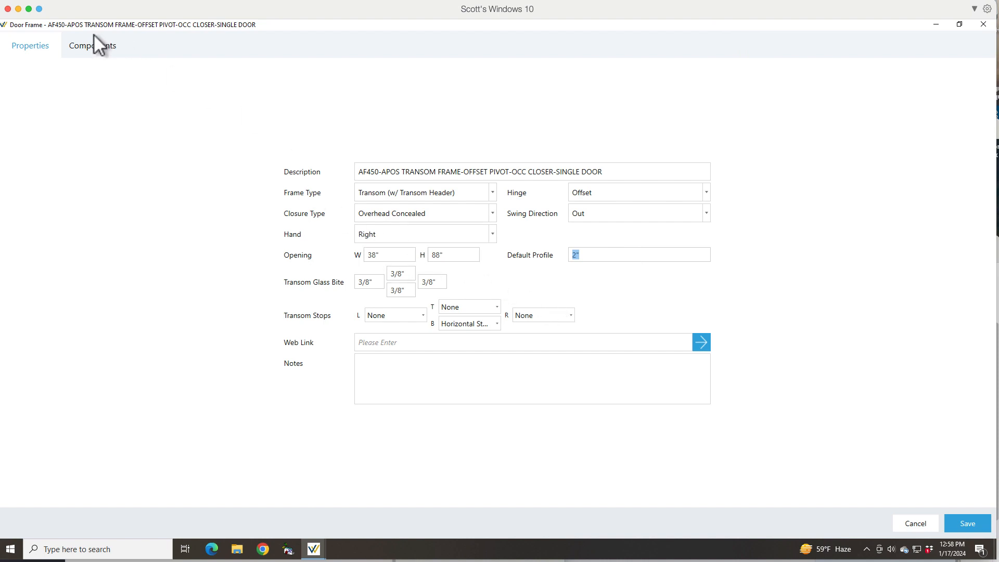
mouse_move(404, 166)
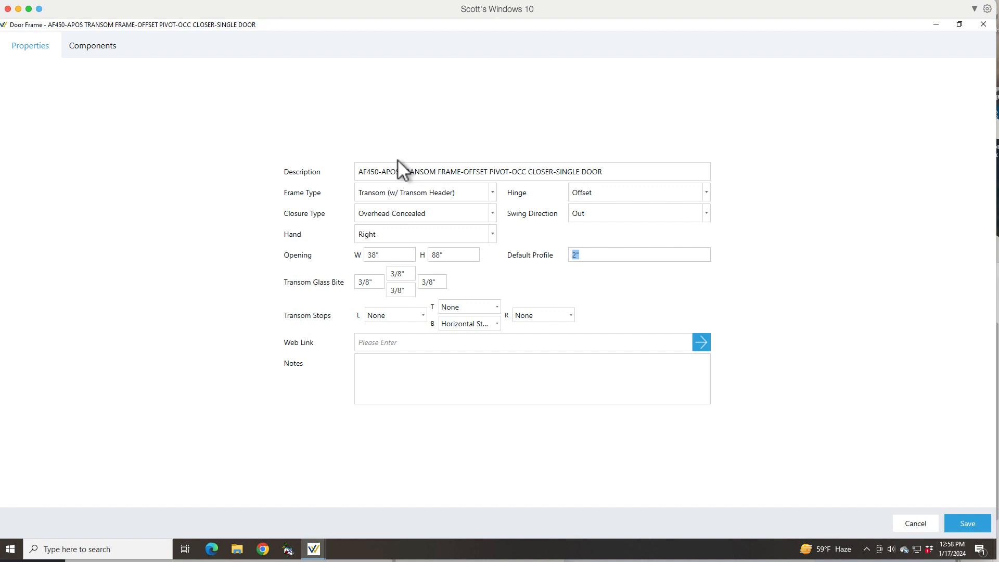
click(360, 172)
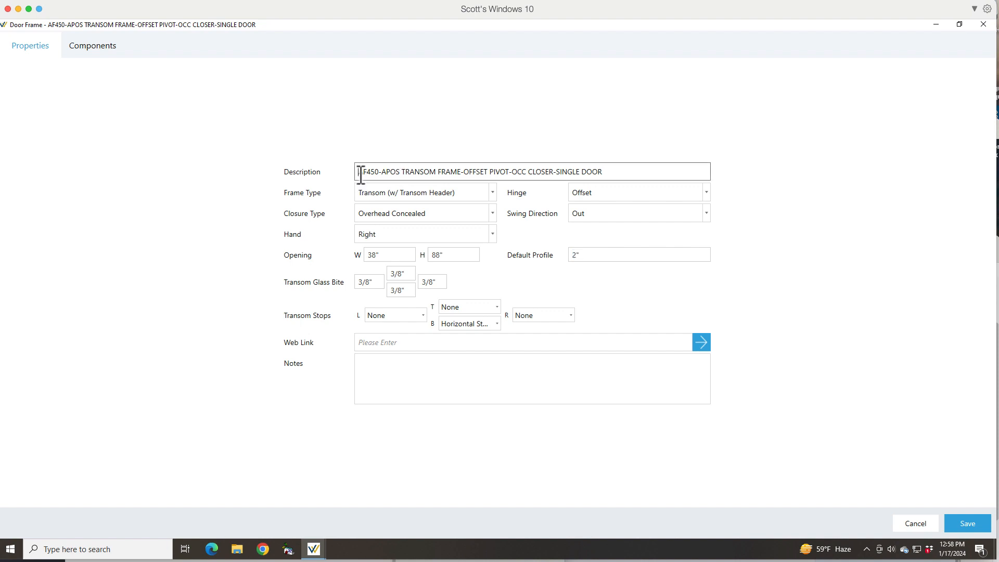
text(Custom)
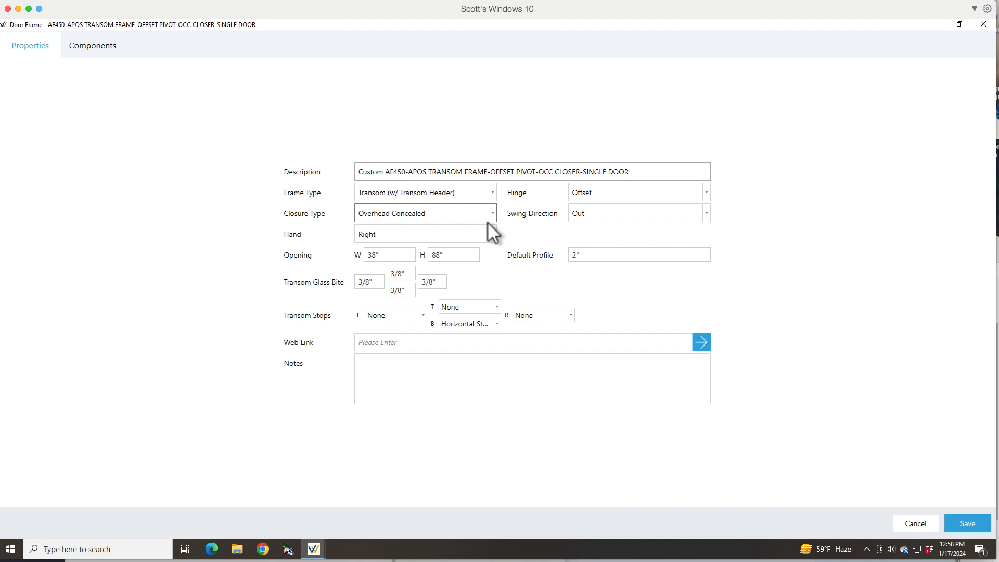
text(38x88)
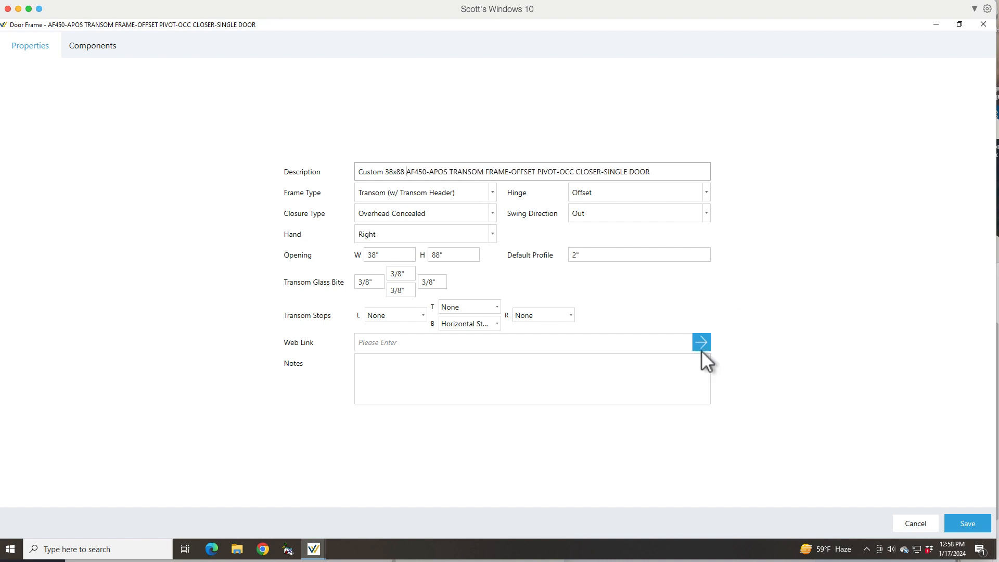
mouse_move(71, 48)
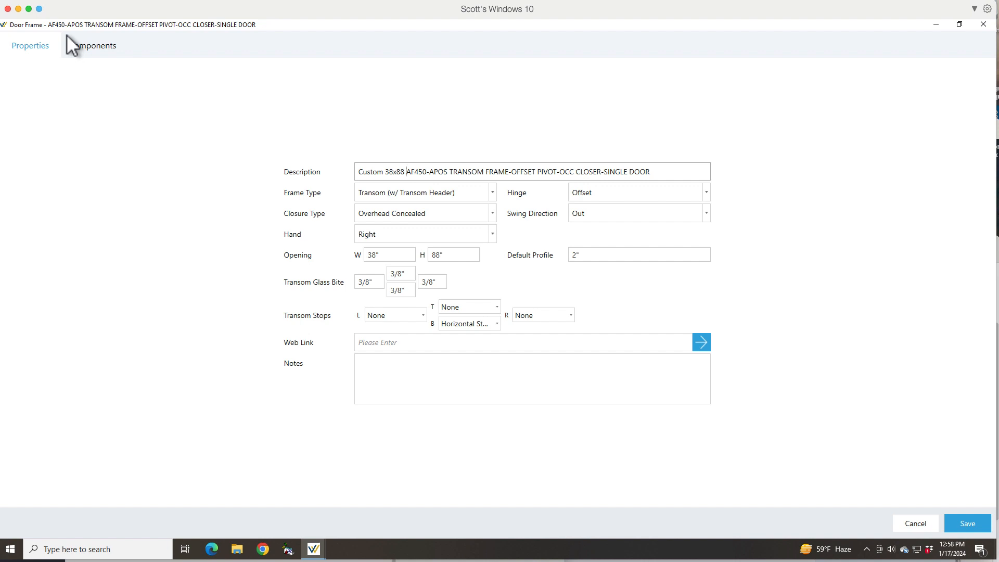
Review the door frame's components, inspecting part 33228 and starting a new per-entrance part row.
click(96, 45)
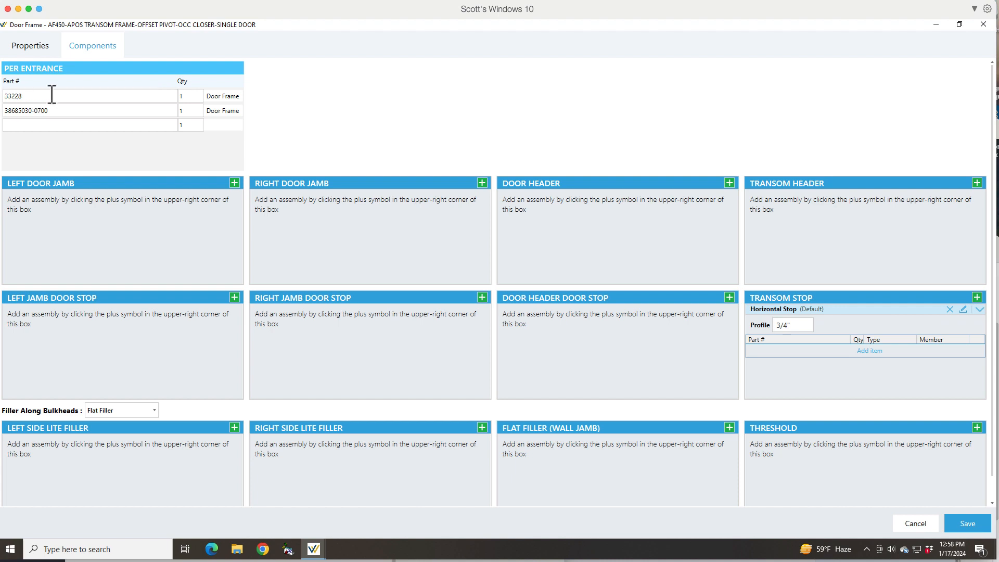
click(52, 95)
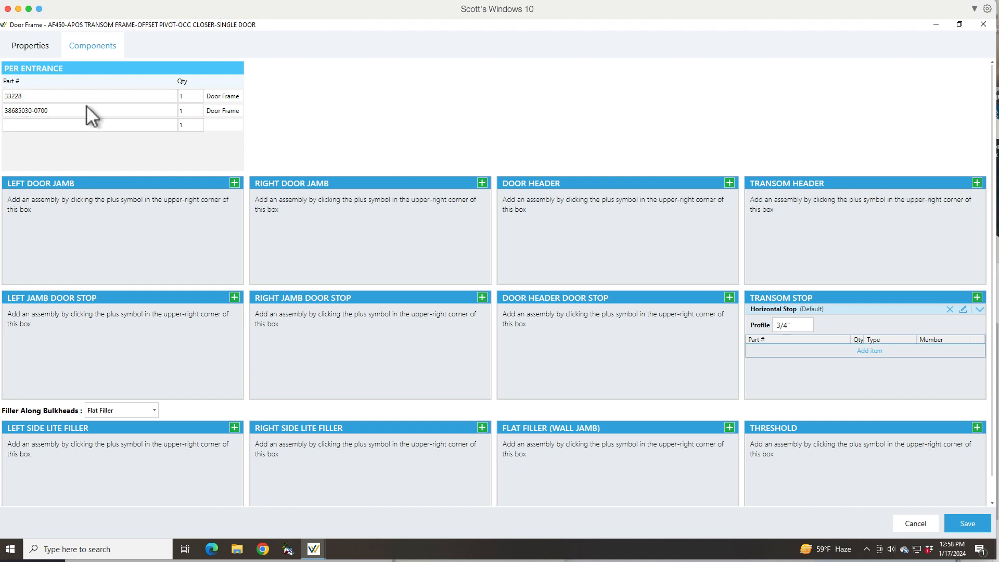
click(83, 125)
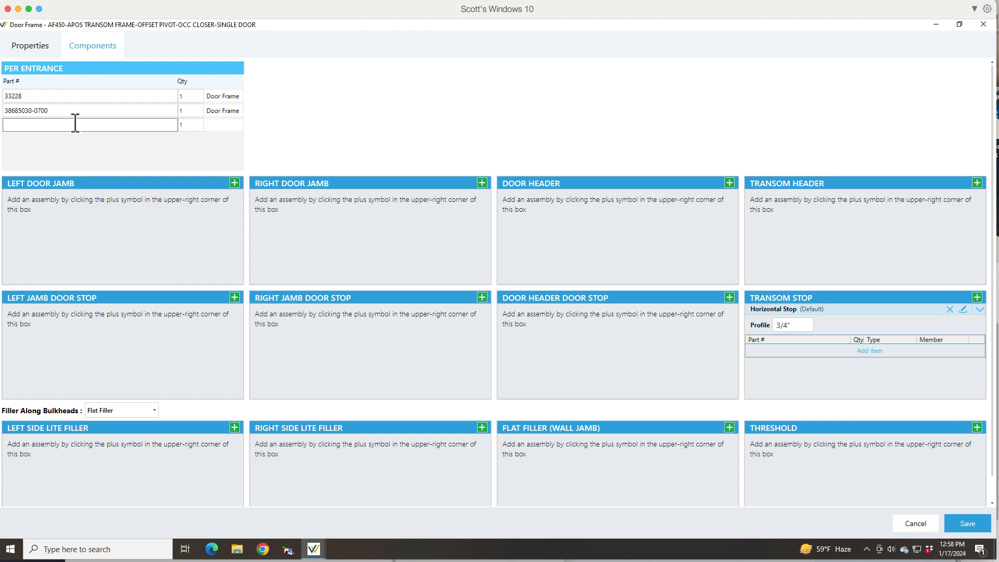
mouse_move(137, 128)
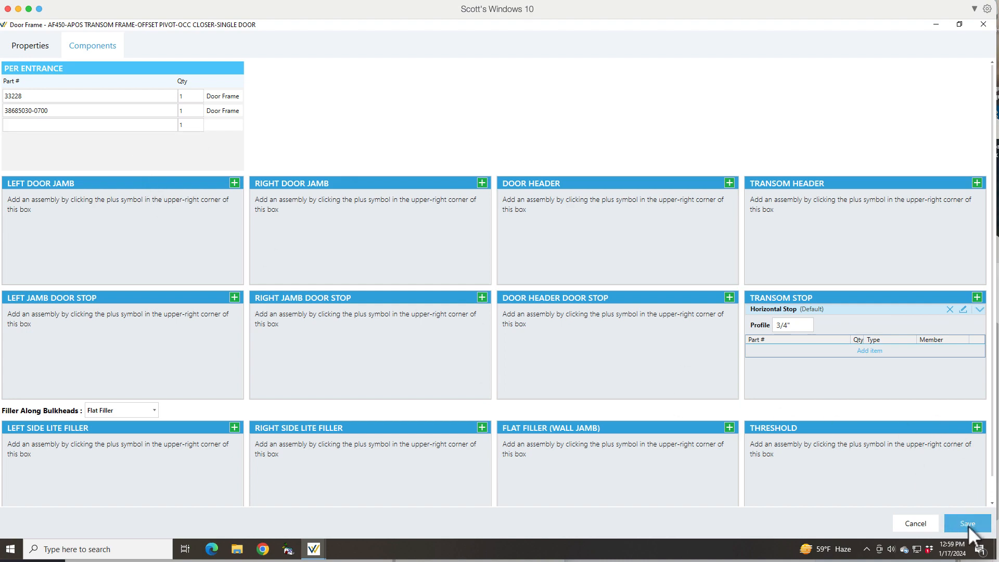
Save the customized door frame so the entrance lists it as 'Custom 38x88 AF450-APOS'.
click(967, 524)
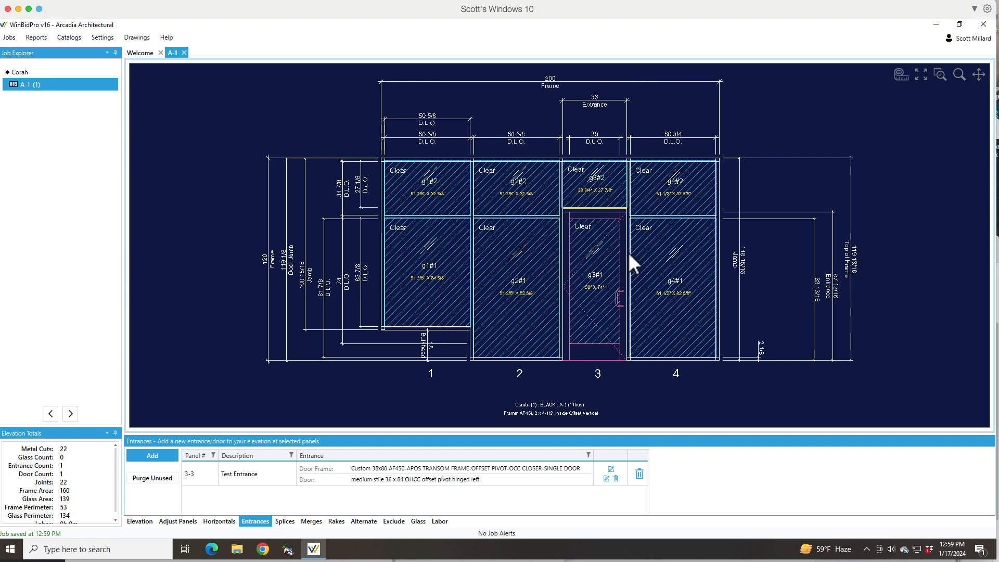
mouse_move(580, 343)
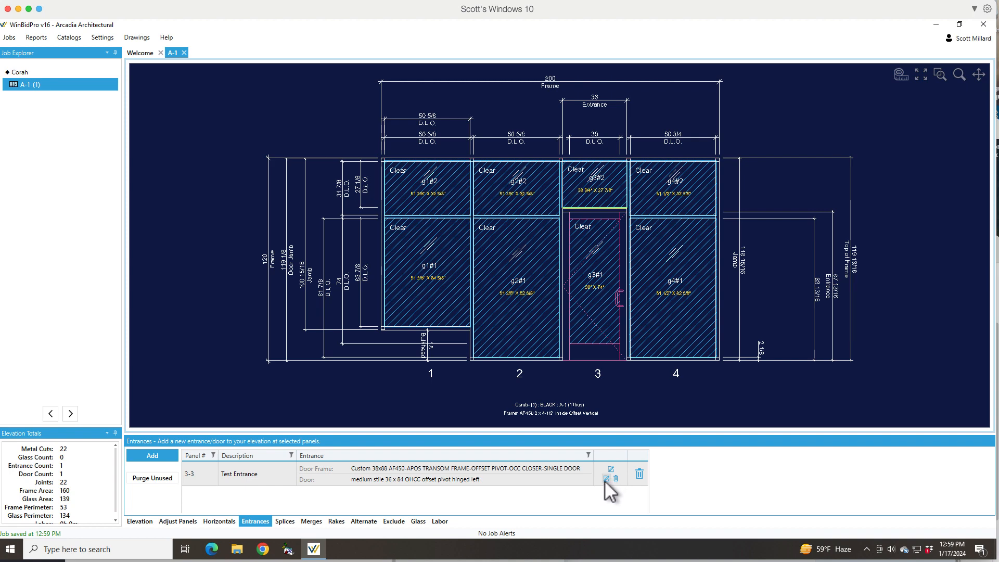
Edit the door leaf and change its description size from 36 x 84 to 38 x 88.
click(604, 479)
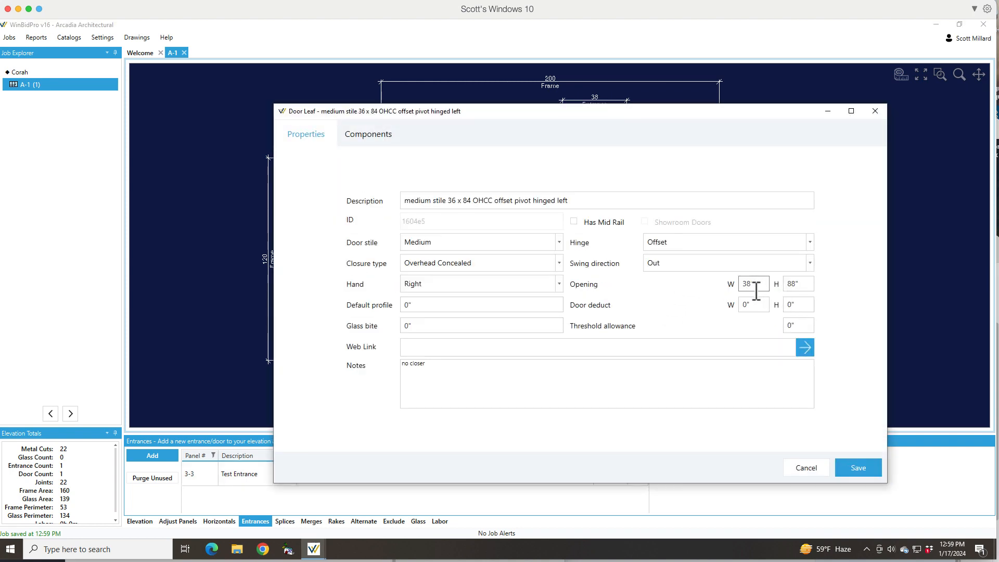
mouse_move(805, 283)
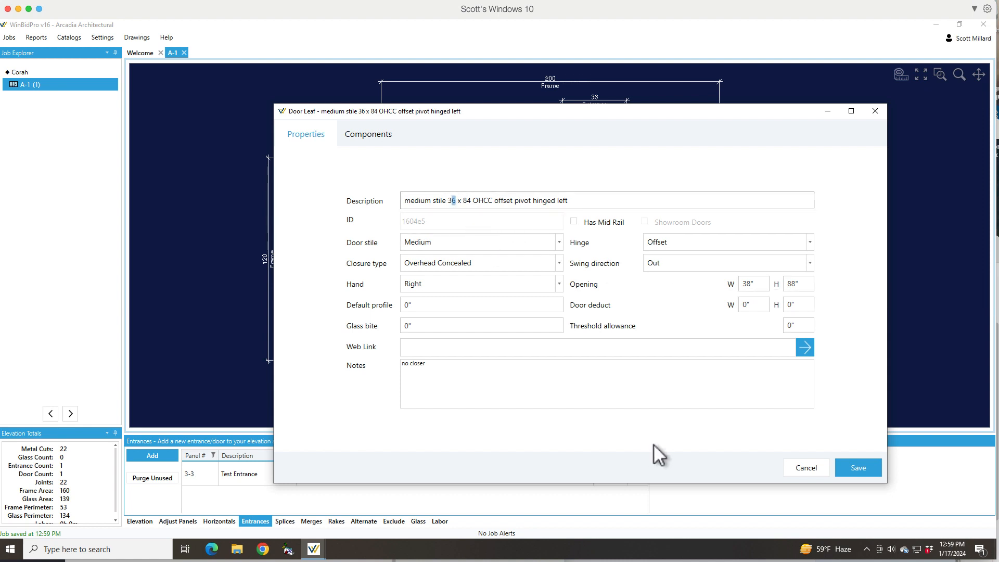
text(38)
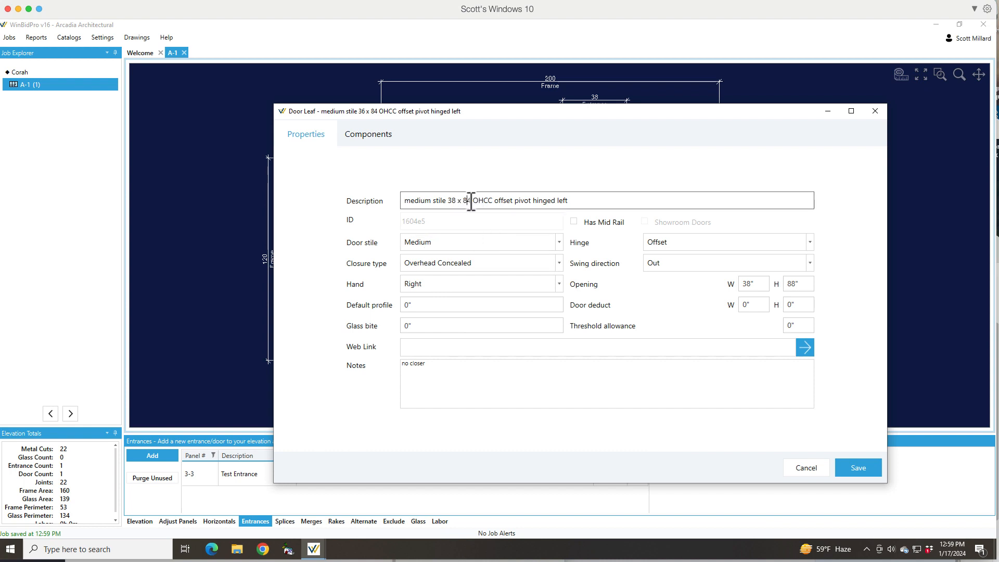
text(8)
click(480, 304)
text(4)
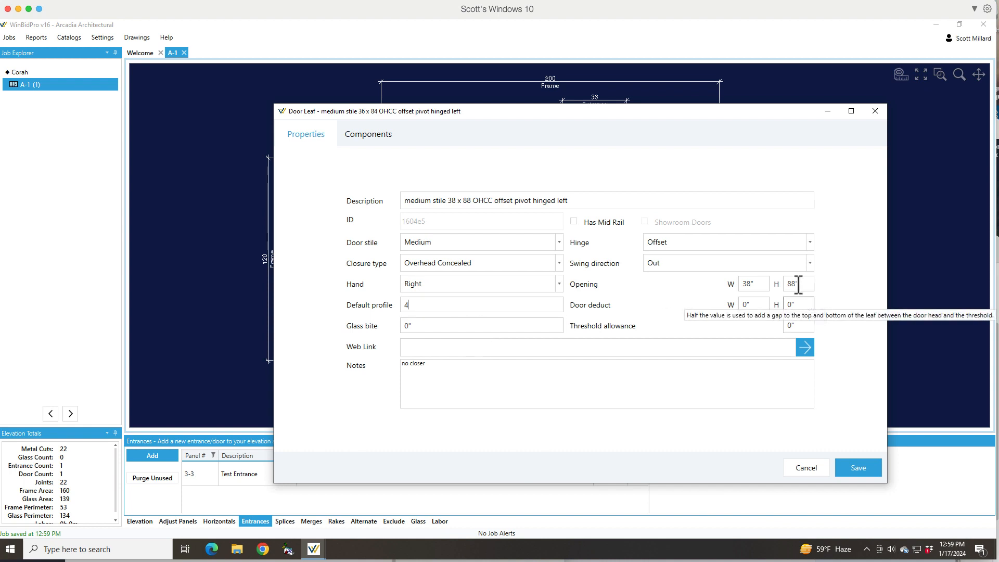
mouse_move(793, 308)
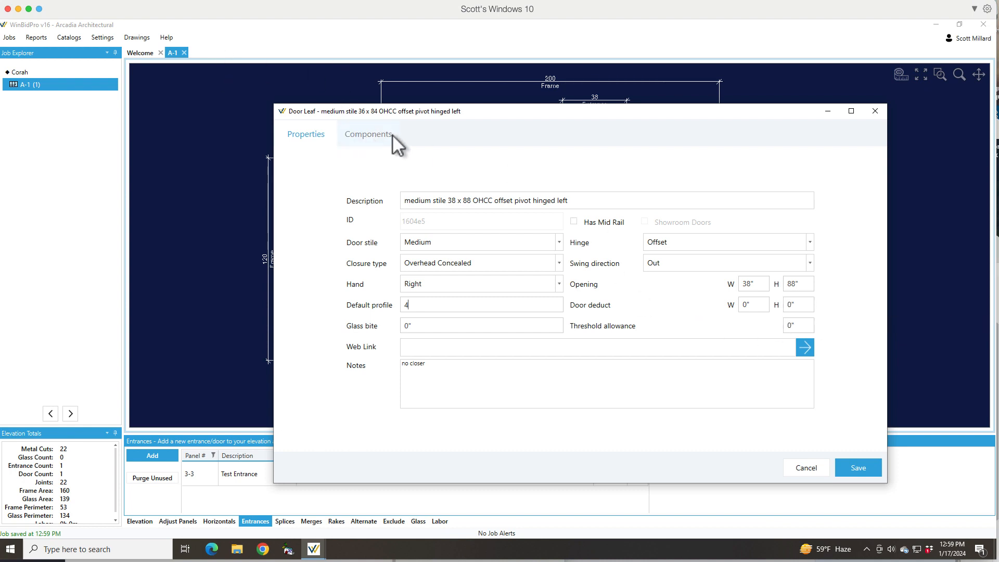
click(368, 133)
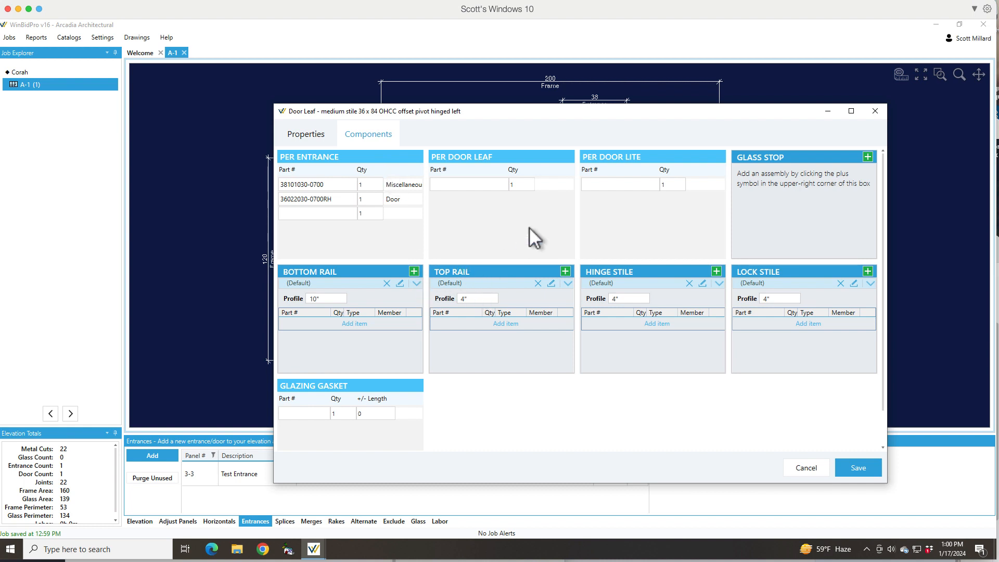
mouse_move(485, 187)
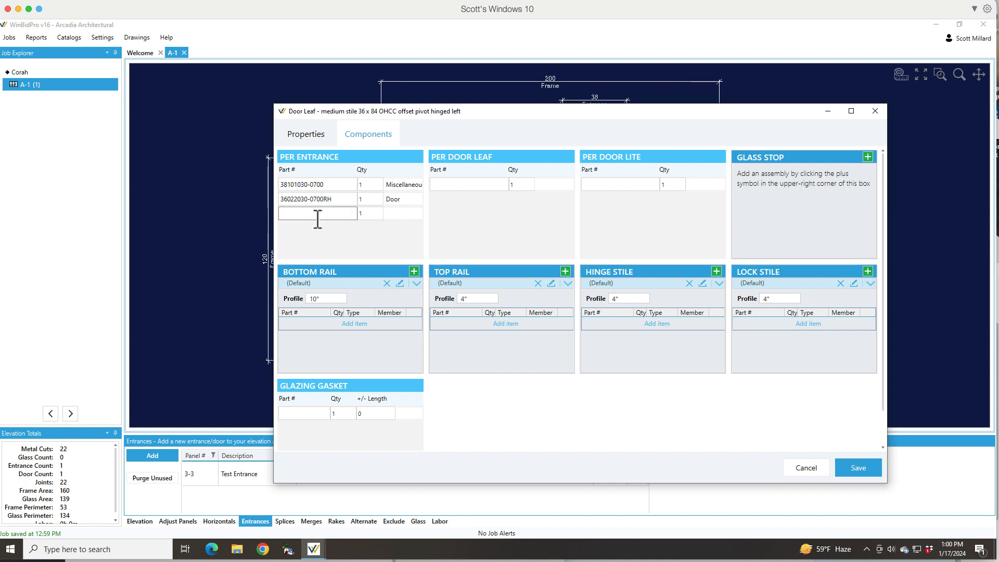
mouse_move(388, 279)
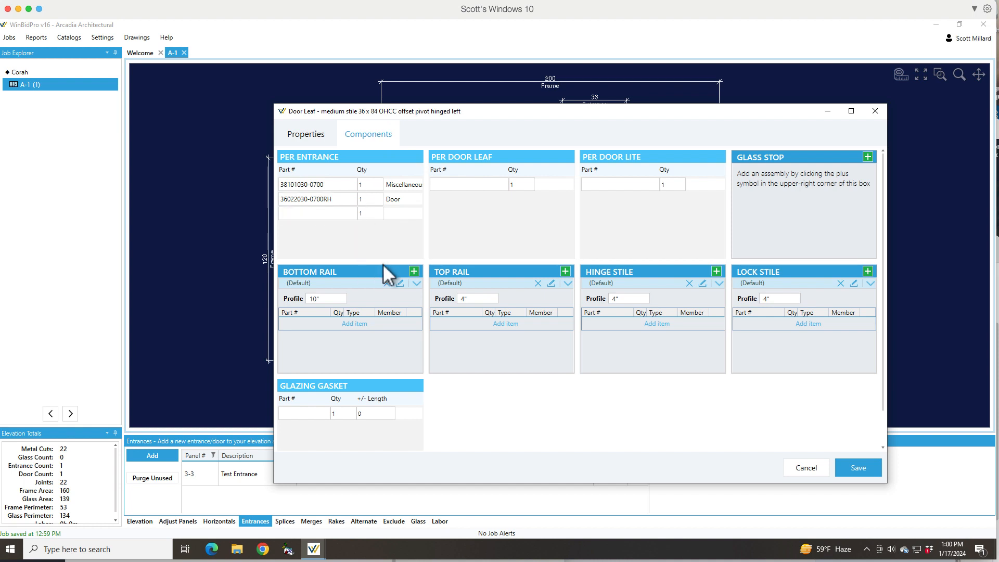
mouse_move(337, 250)
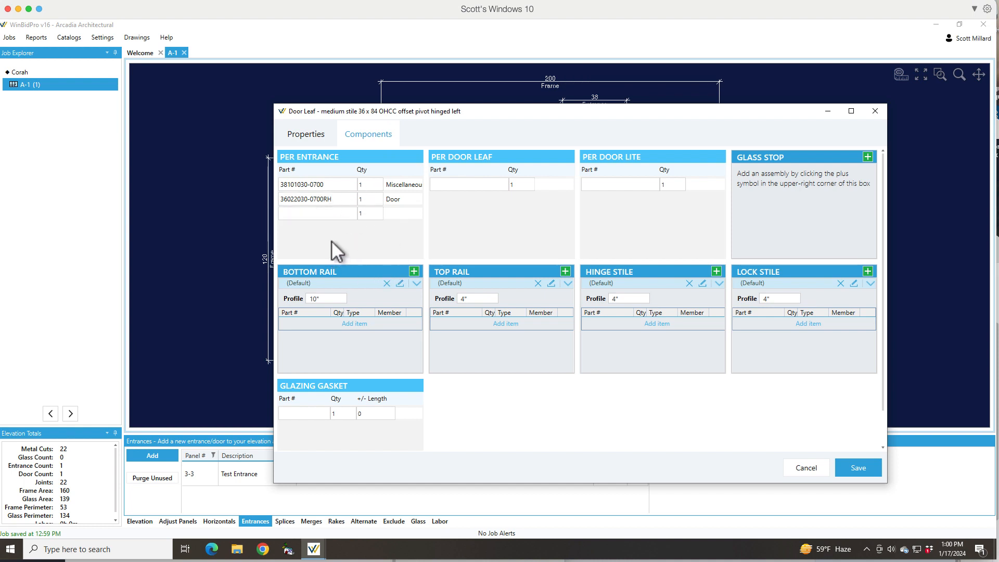
mouse_move(578, 364)
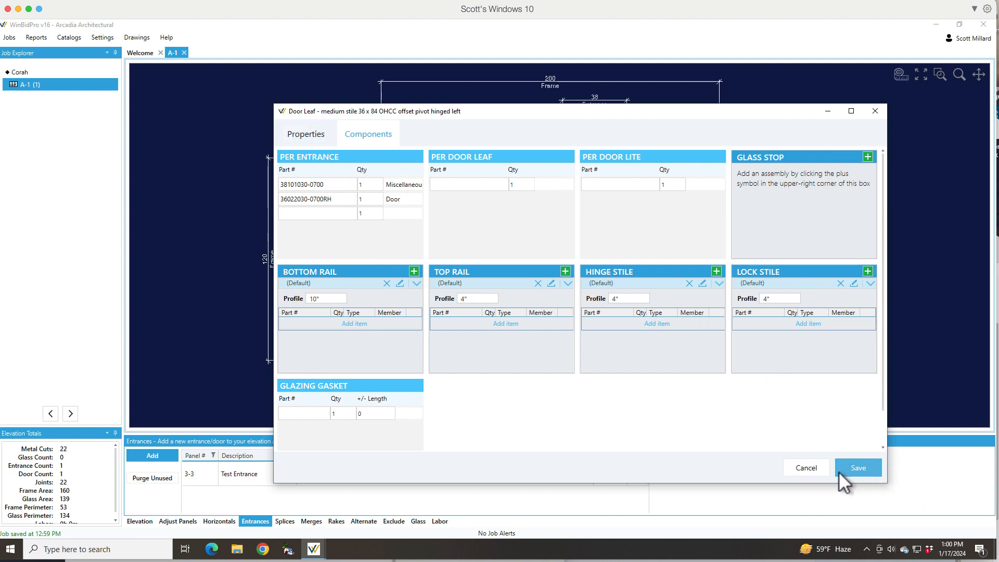
Save the corrected door leaf so the entrance lists the medium stile 38 x 88 OHCC left-hinged leaf.
click(857, 468)
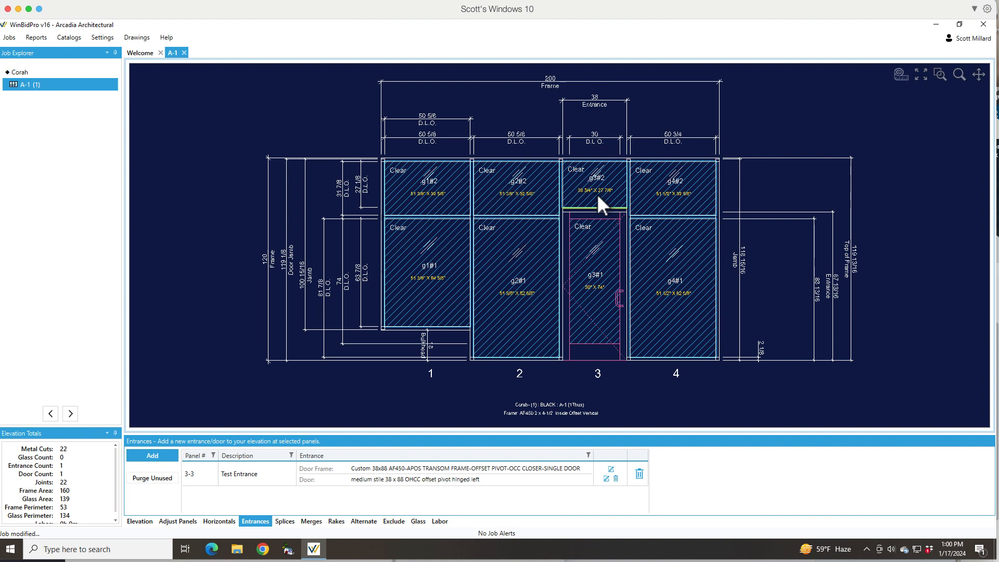
mouse_move(586, 252)
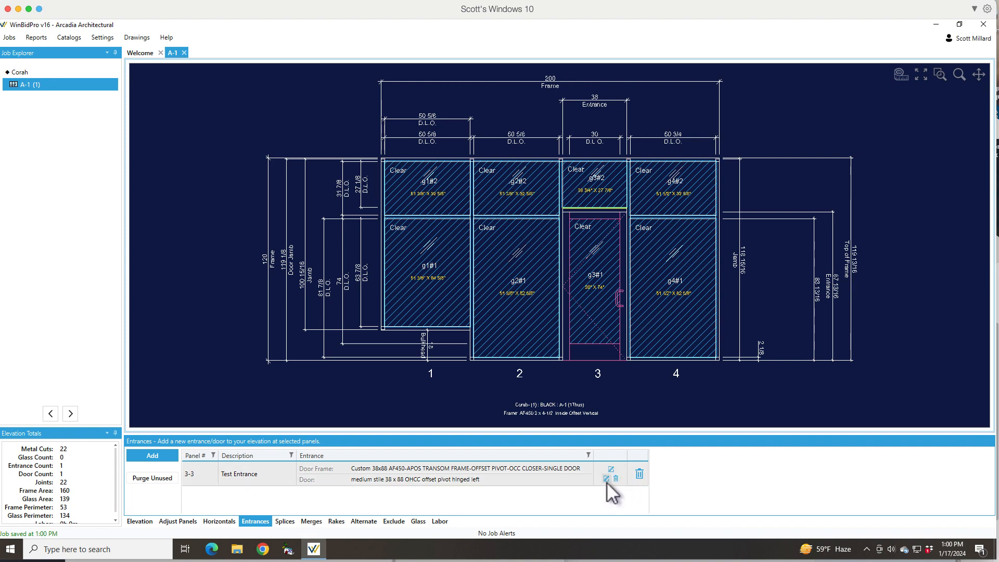
mouse_move(610, 455)
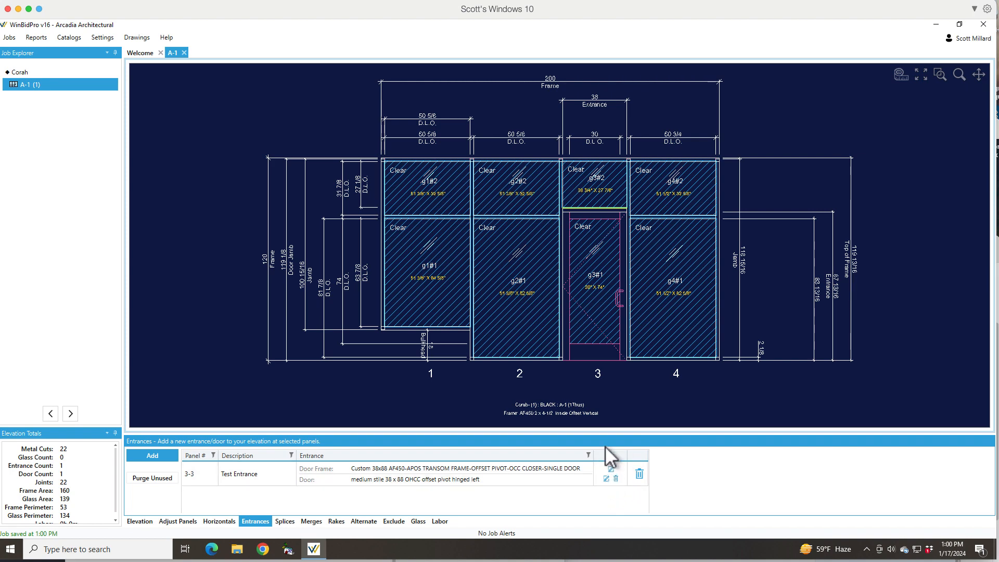
mouse_move(603, 506)
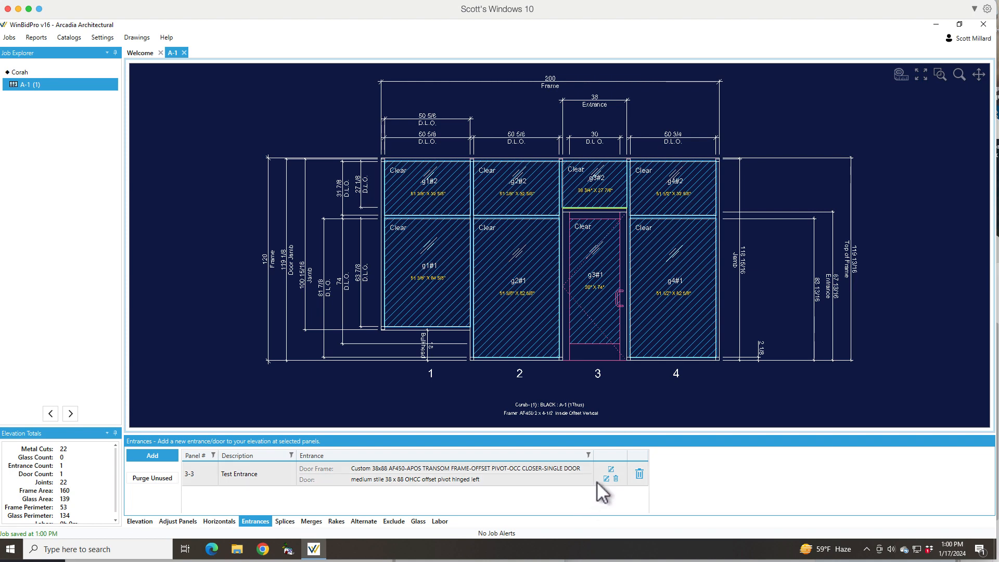
mouse_move(607, 450)
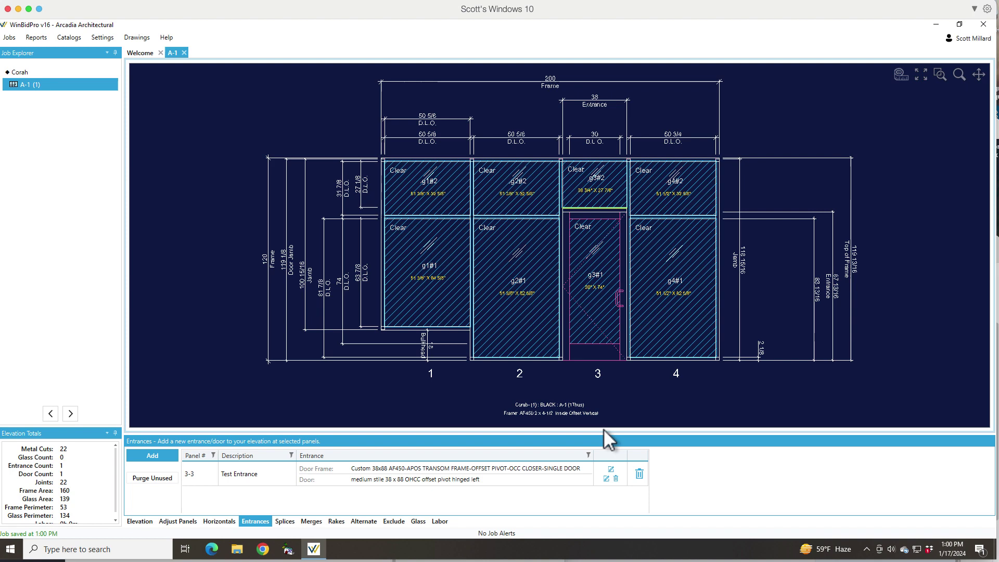
mouse_move(528, 435)
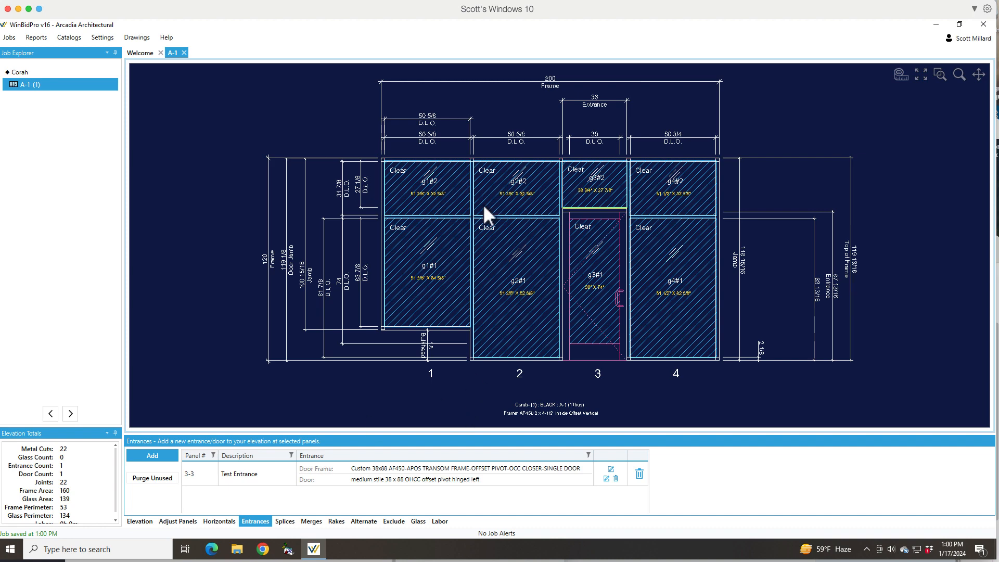
mouse_move(77, 54)
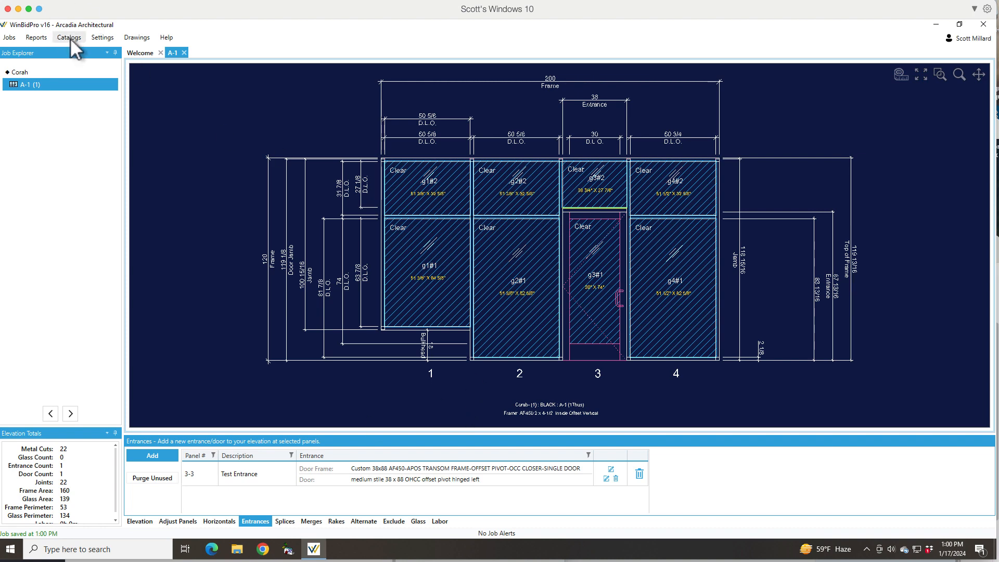
Show the vendor Entrances catalog and select MS LH 2in 42x92 to reveal its mismatched 40x90 leaf.
click(70, 37)
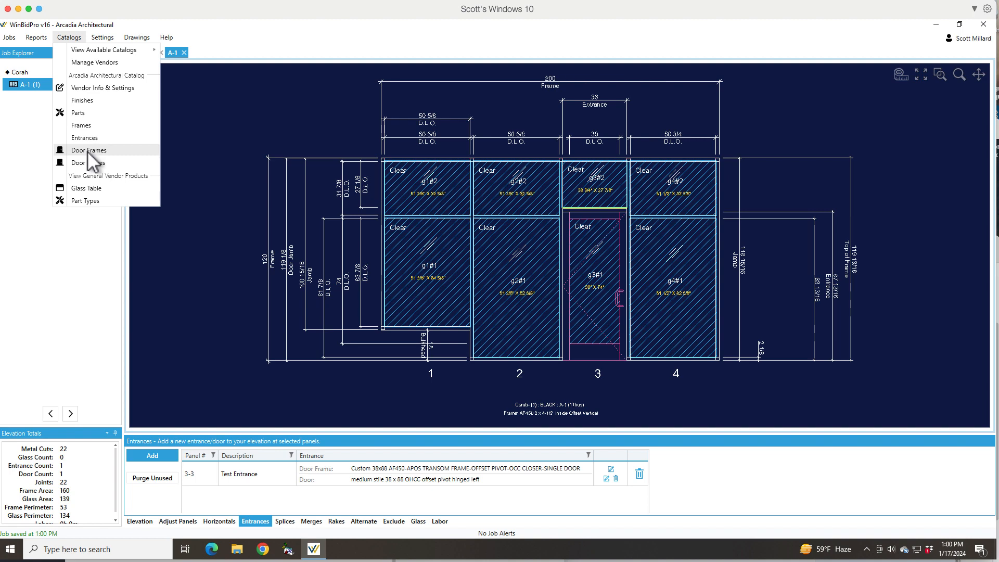
mouse_move(94, 146)
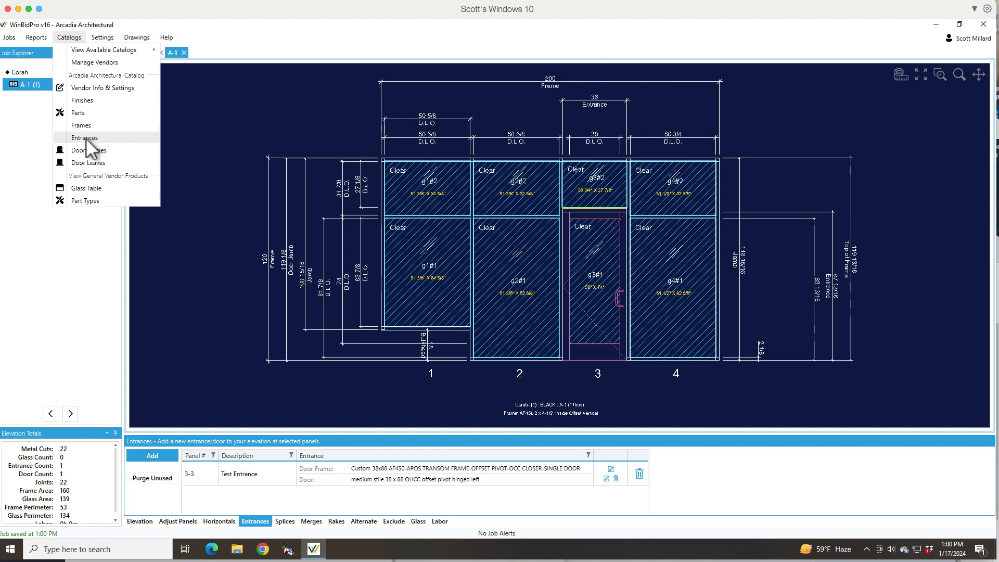
click(84, 137)
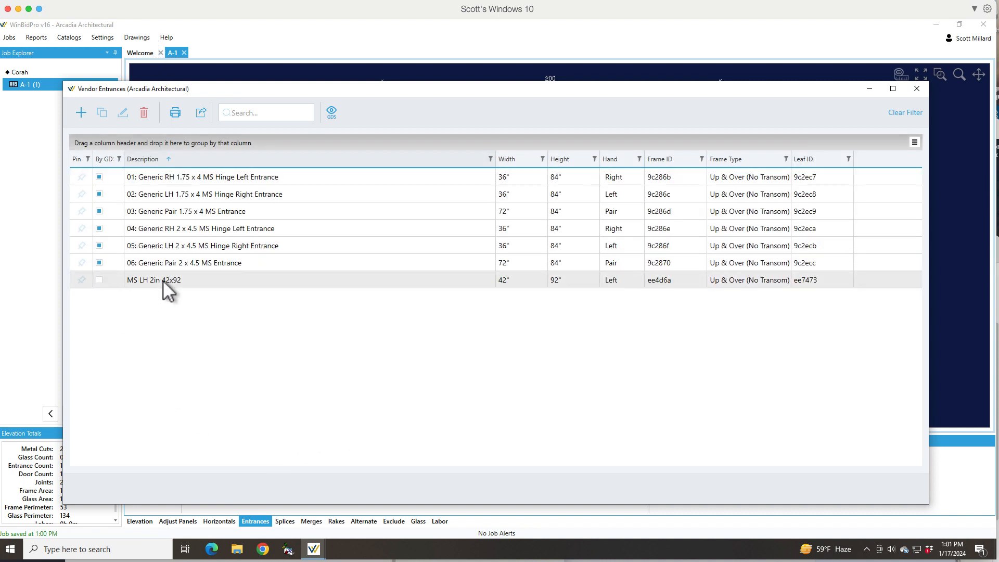
click(153, 279)
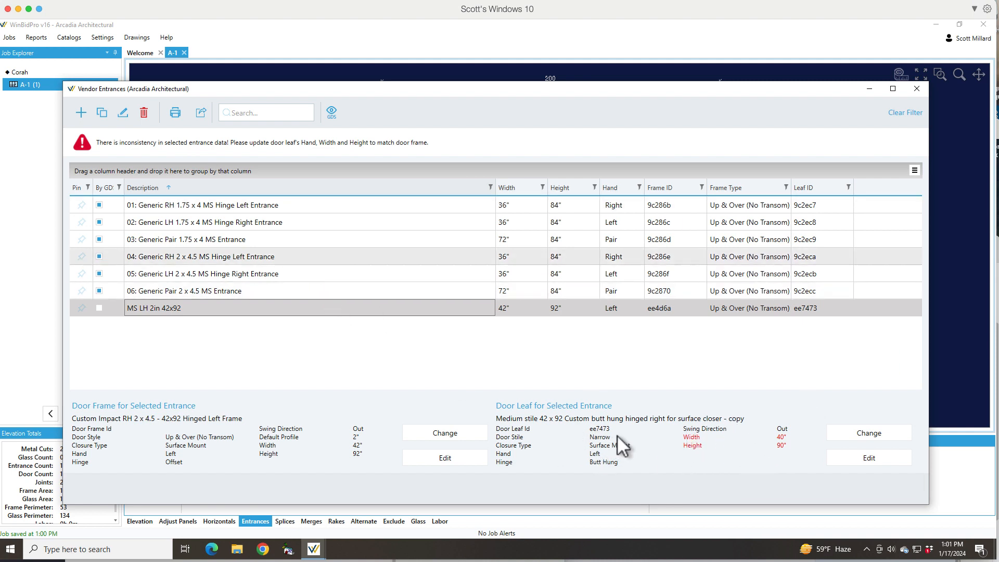
mouse_move(861, 453)
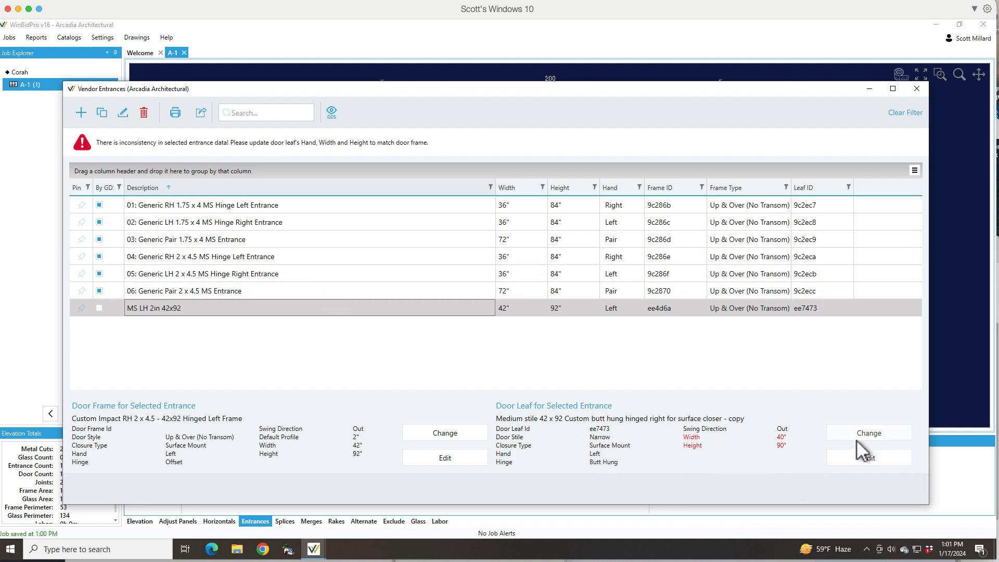
mouse_move(342, 469)
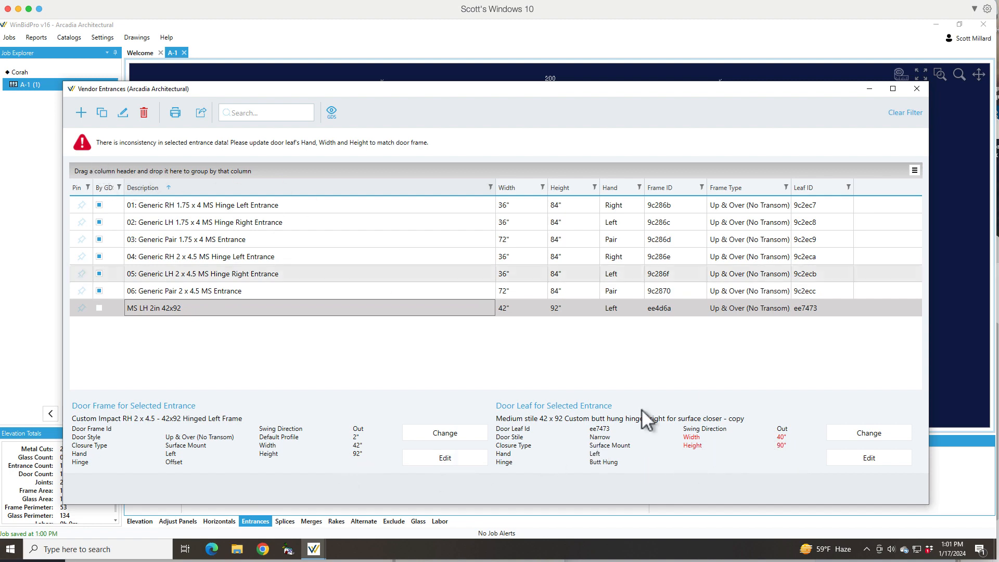
Edit the door leaf opening to 42 x 92 and save, clearing the mismatch warning.
click(868, 457)
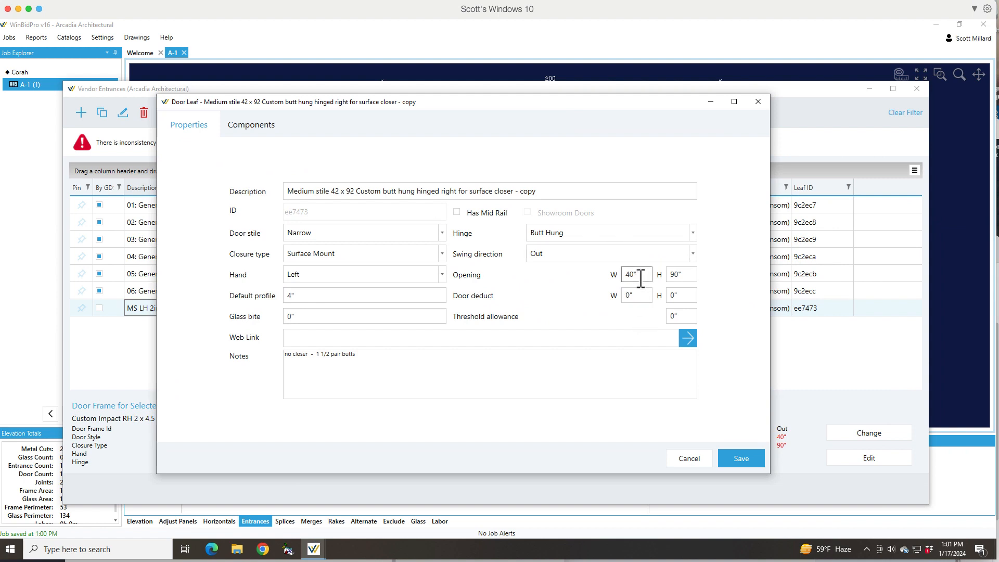
text(42)
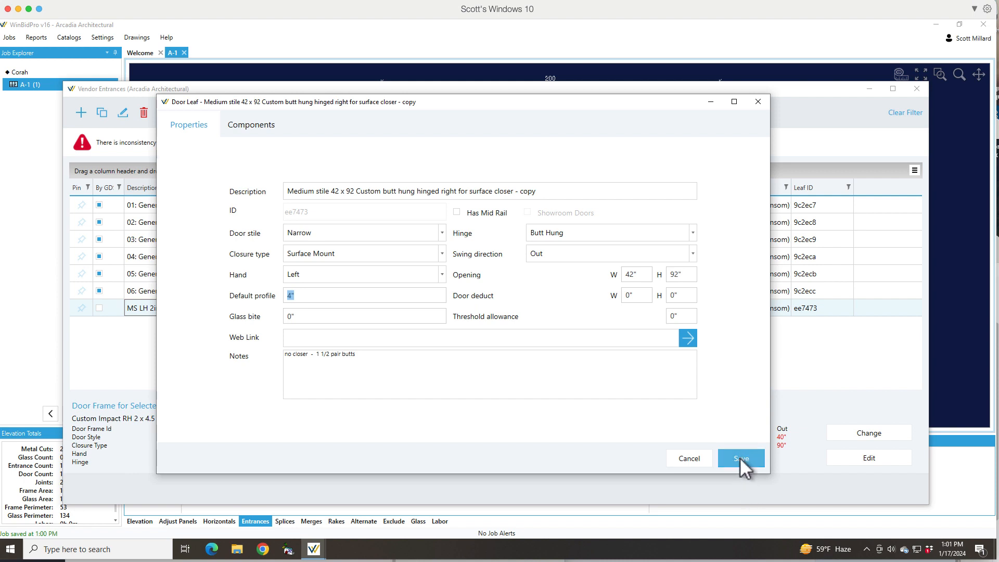
click(741, 458)
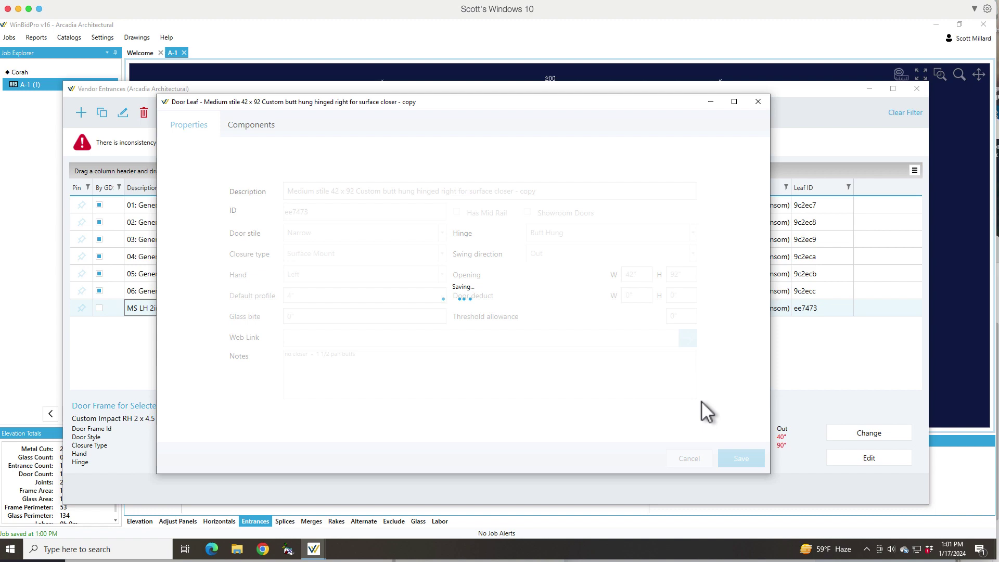
mouse_move(364, 344)
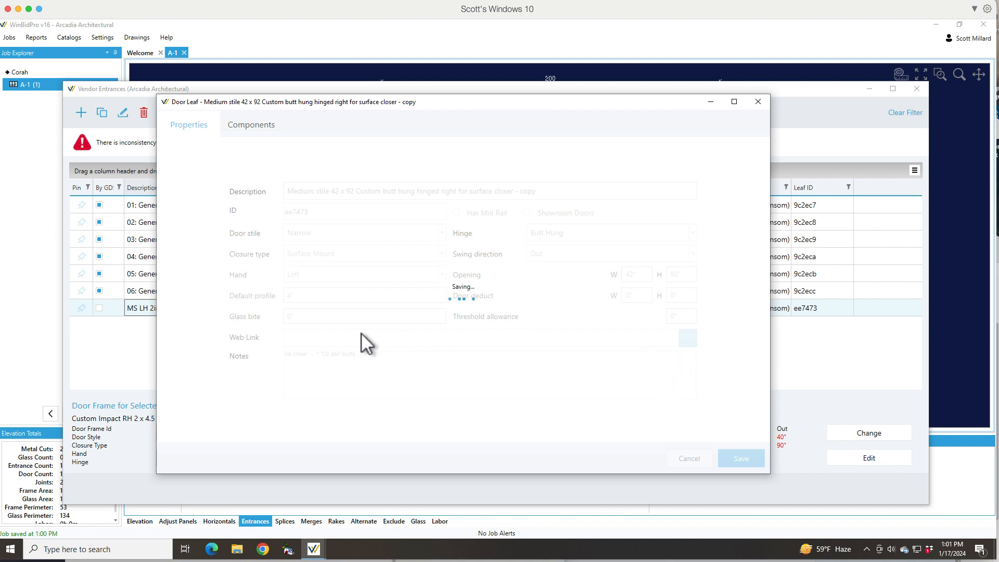
click(741, 457)
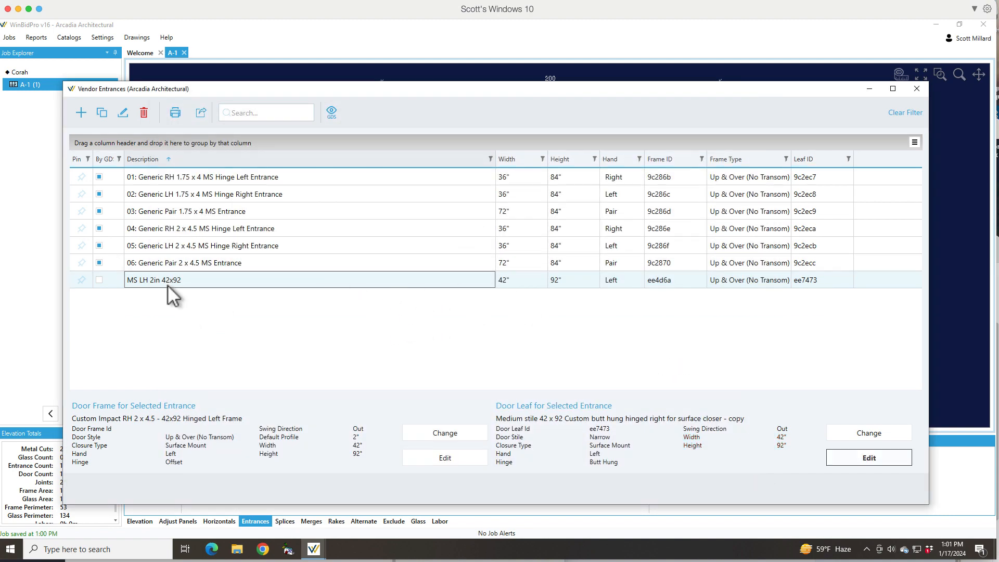
mouse_move(526, 451)
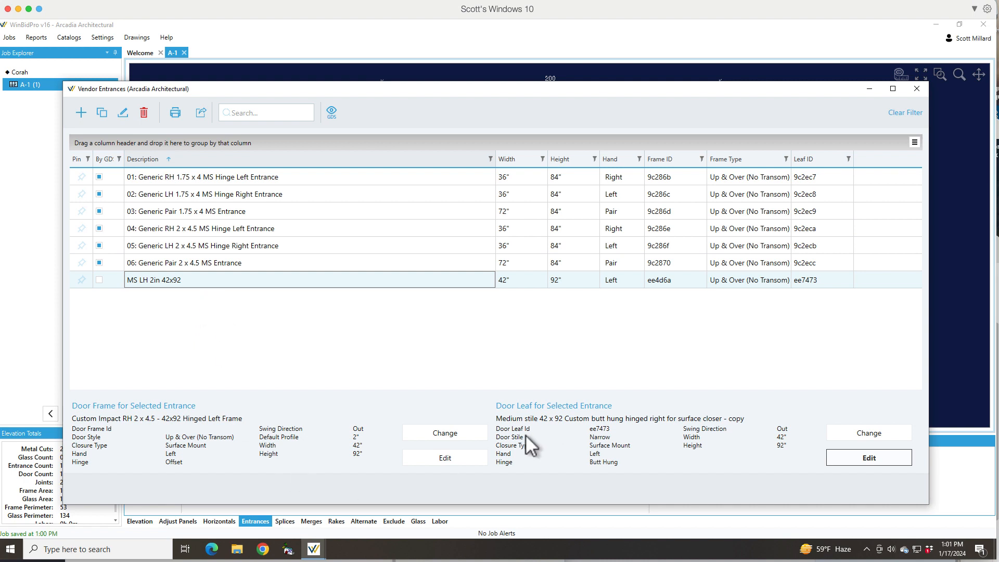
mouse_move(388, 296)
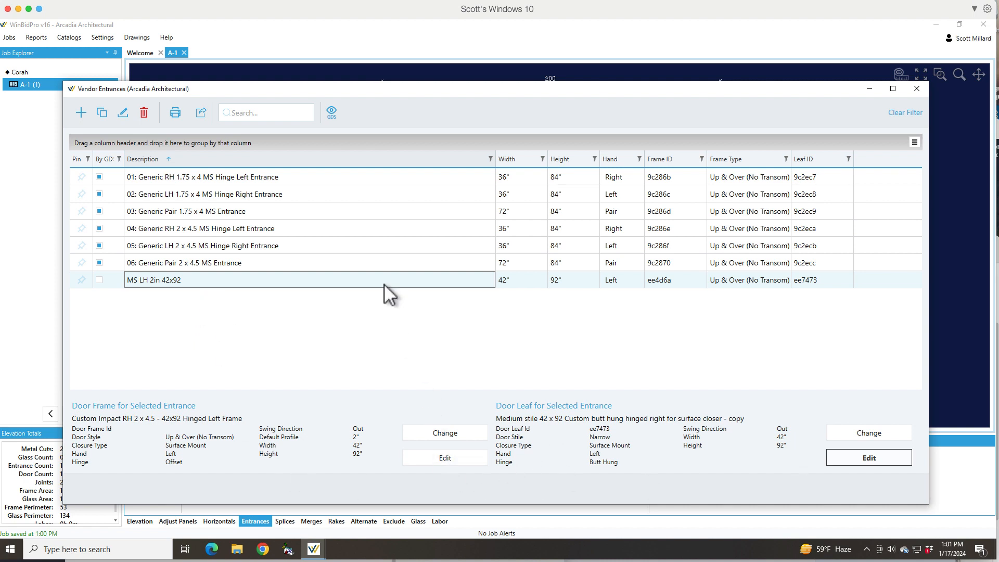
mouse_move(79, 114)
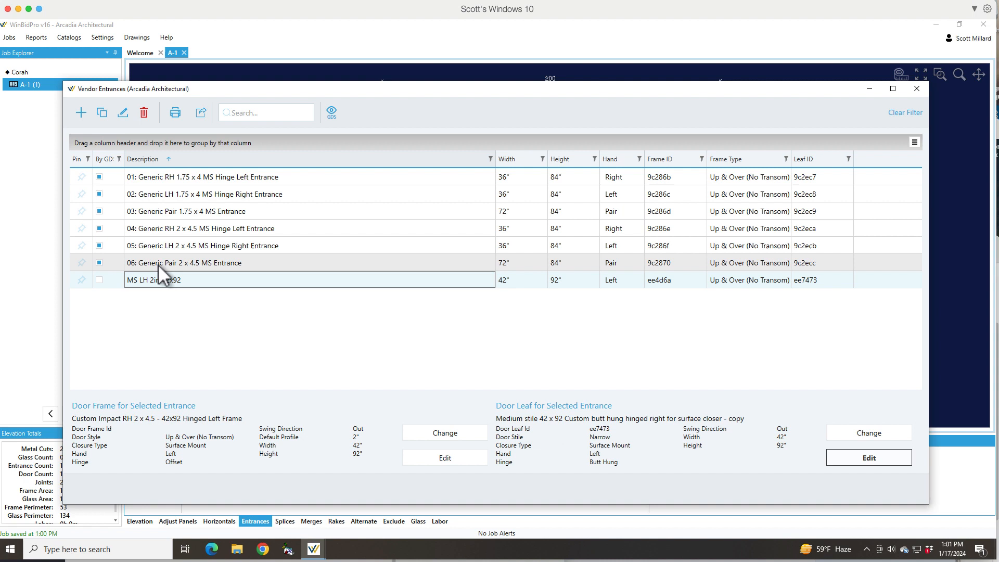
mouse_move(679, 441)
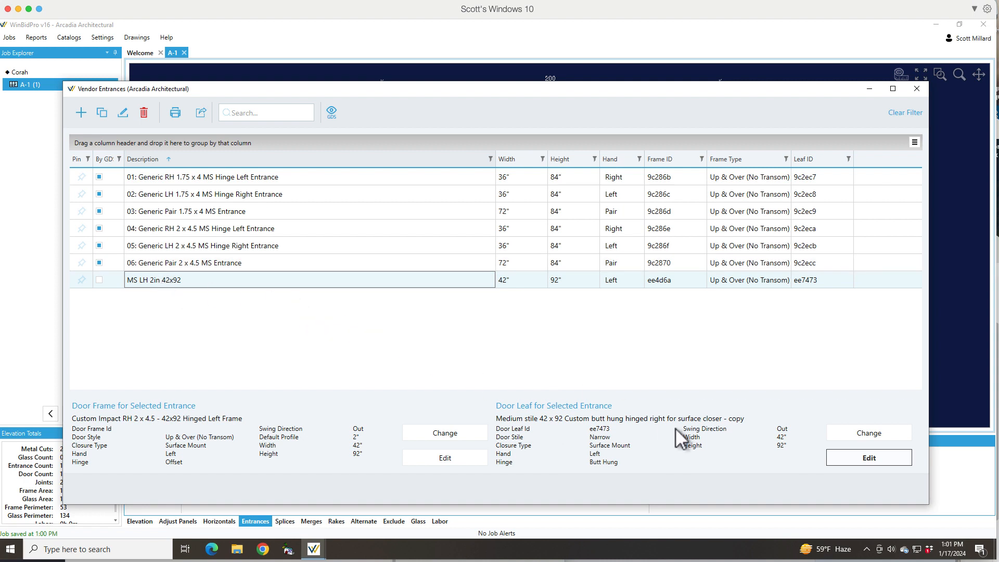
mouse_move(724, 443)
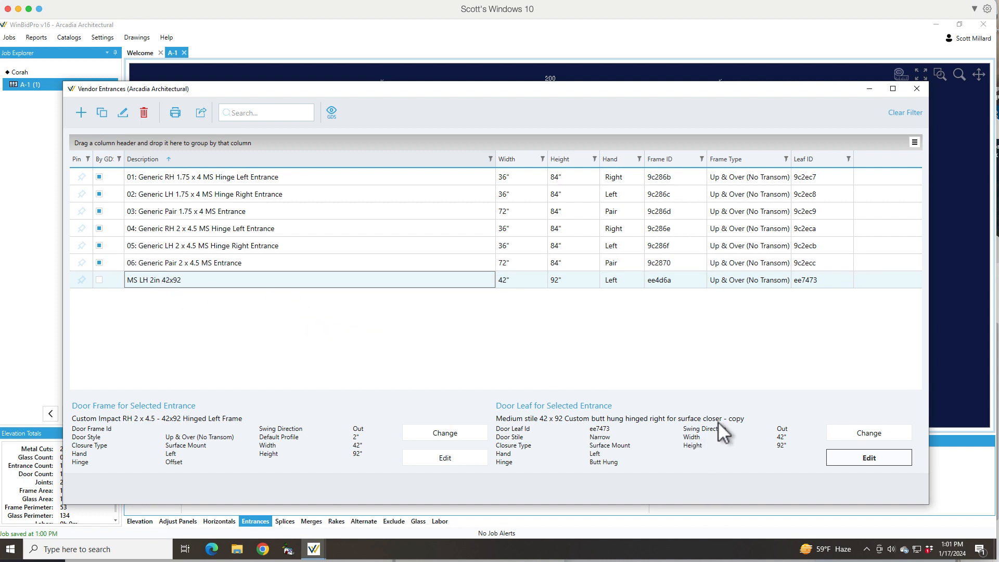
mouse_move(284, 514)
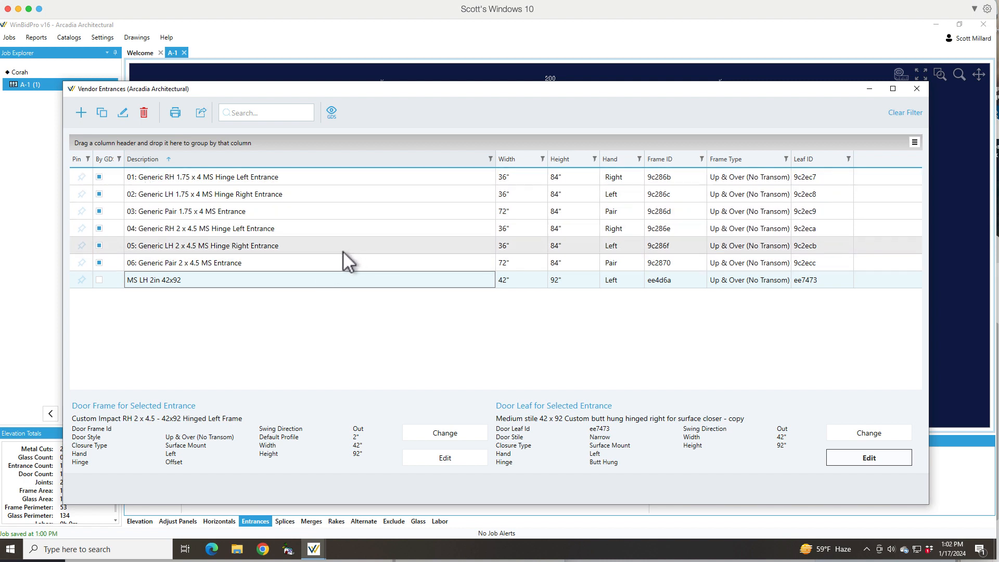
mouse_move(192, 312)
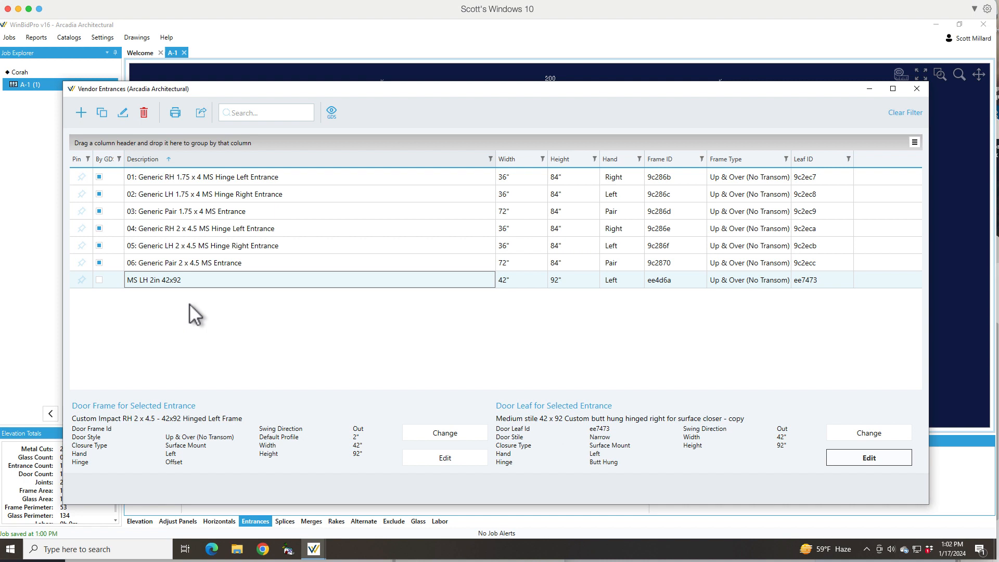
mouse_move(228, 233)
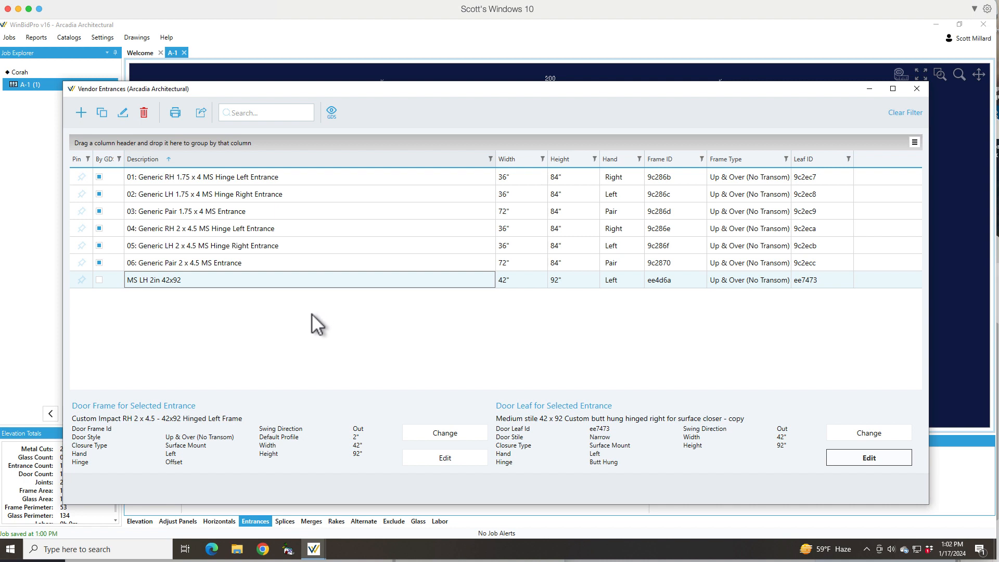
mouse_move(341, 366)
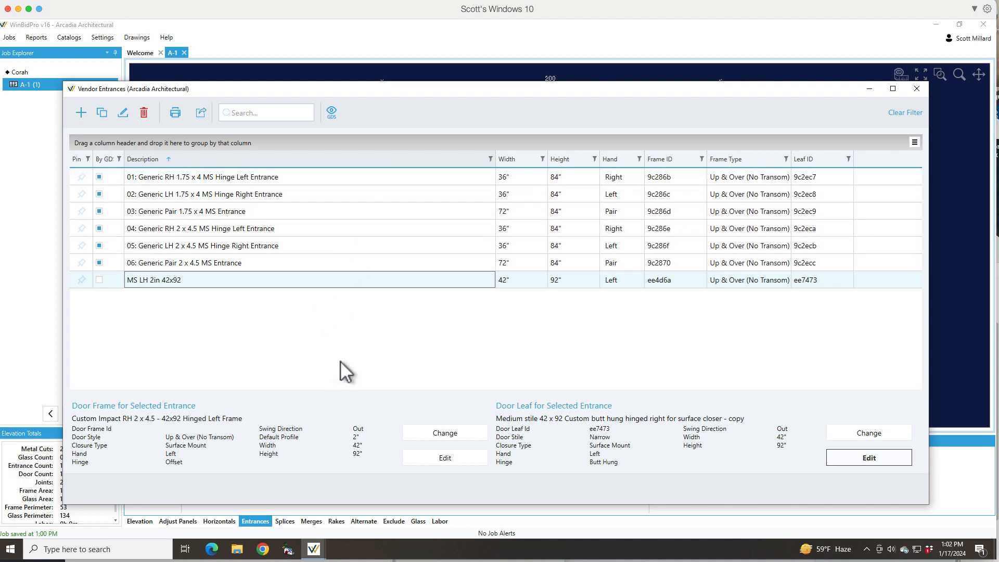
mouse_move(418, 335)
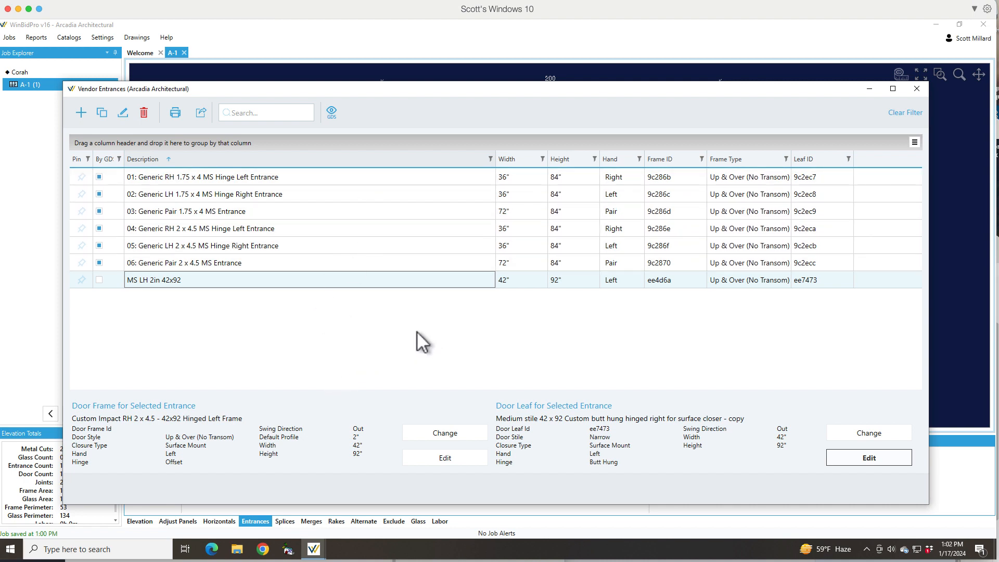
mouse_move(369, 343)
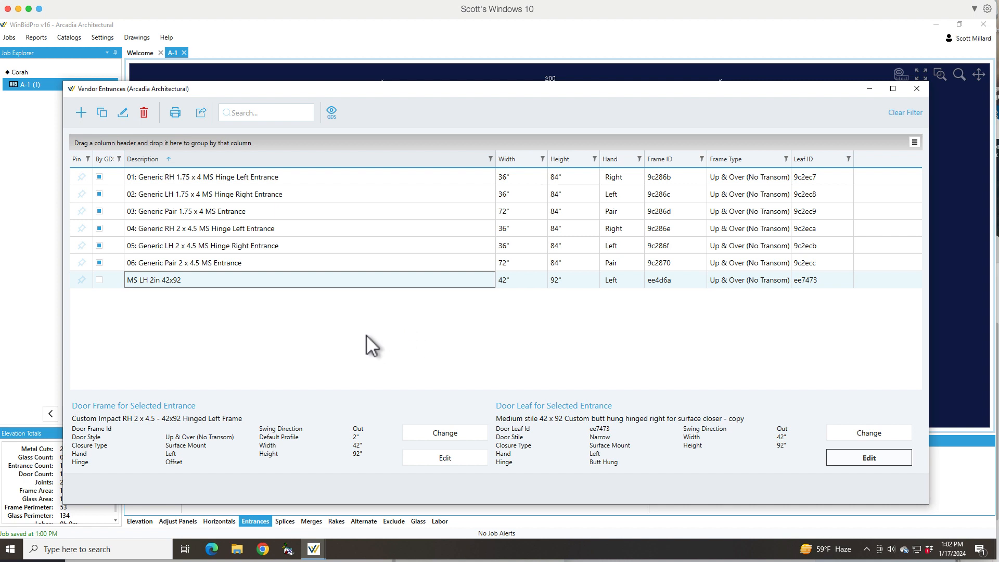
mouse_move(279, 352)
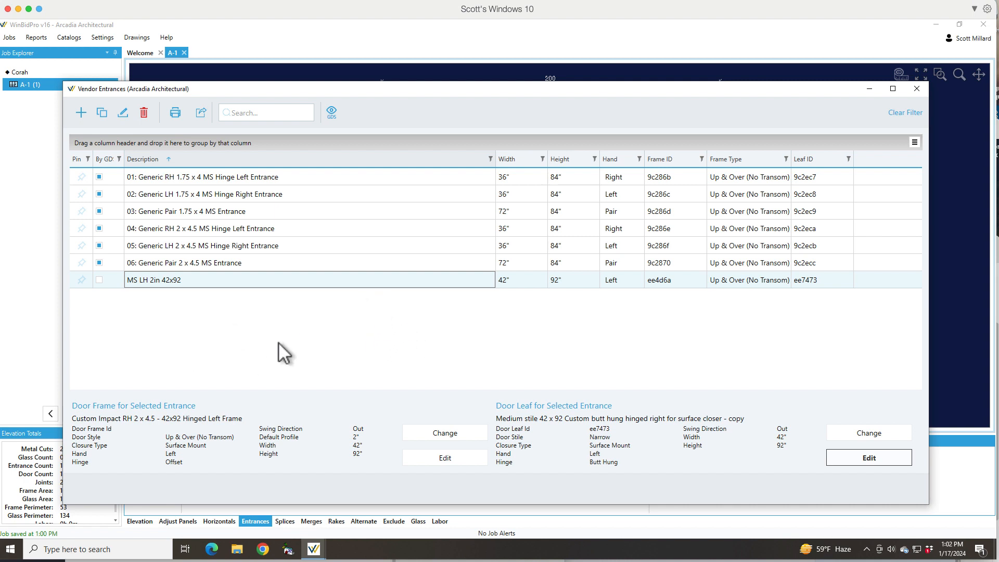
mouse_move(192, 287)
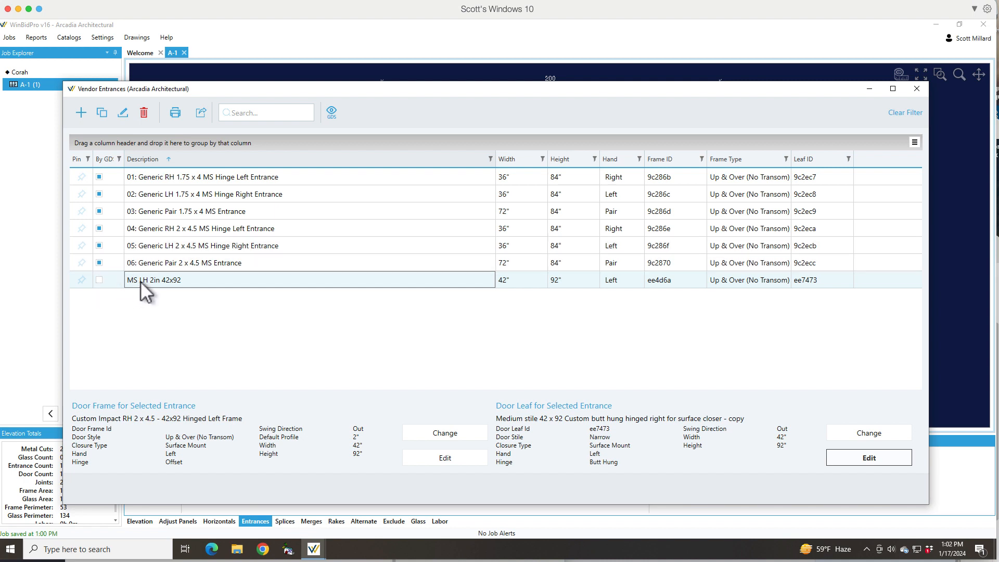
mouse_move(156, 304)
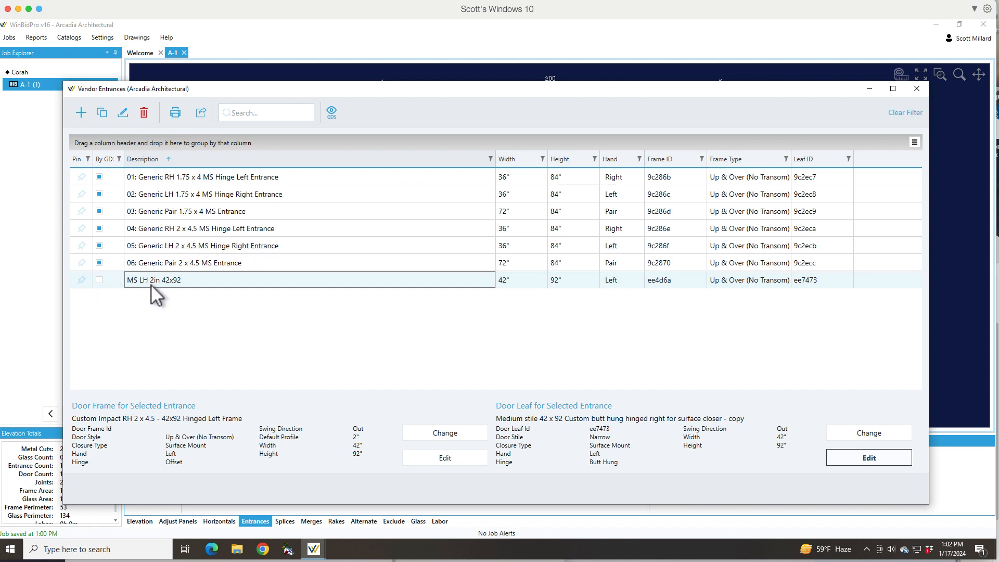